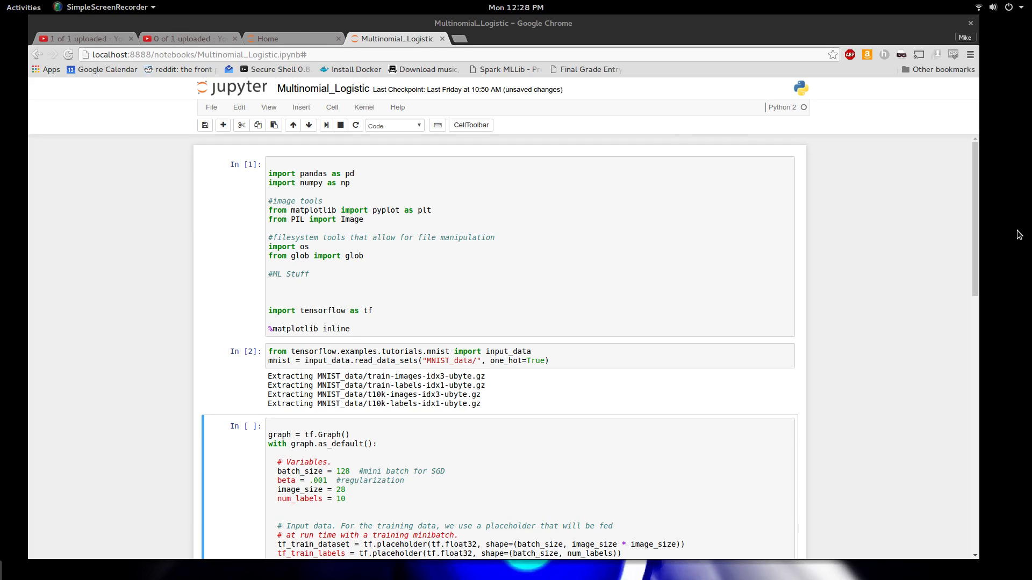
pyautogui.moveTo(161, 321)
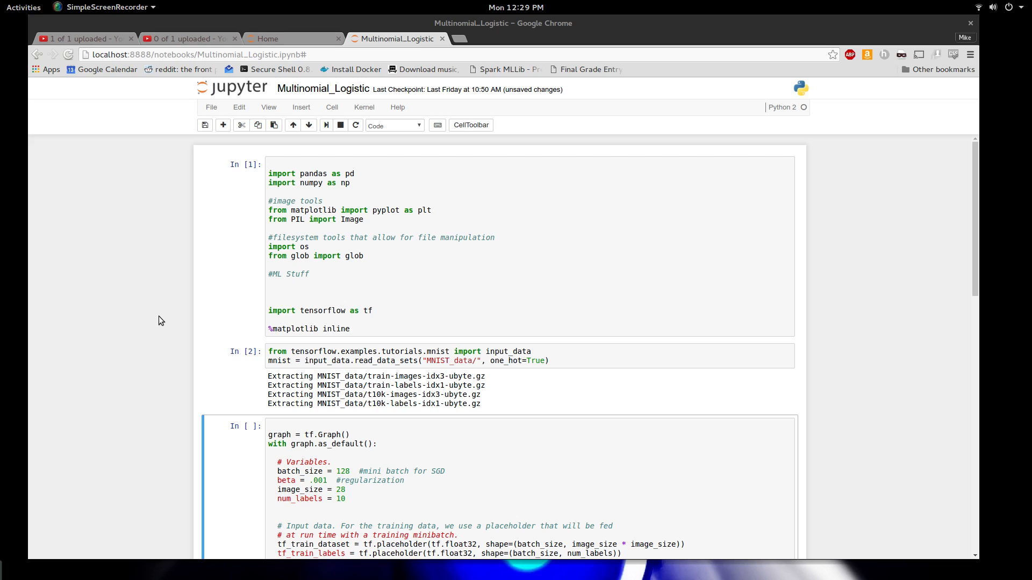
pyautogui.moveTo(132, 280)
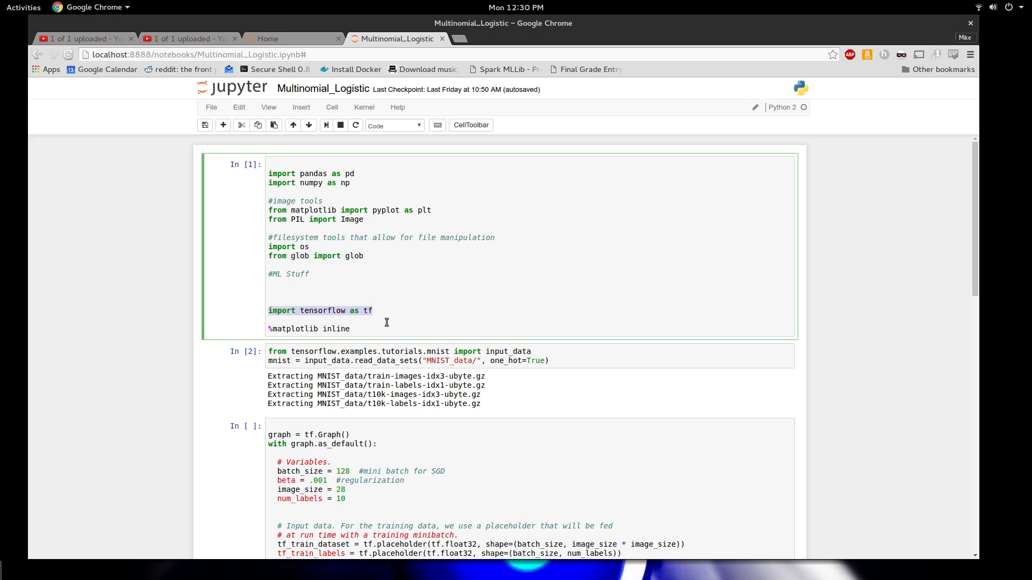
pyautogui.moveTo(518, 51)
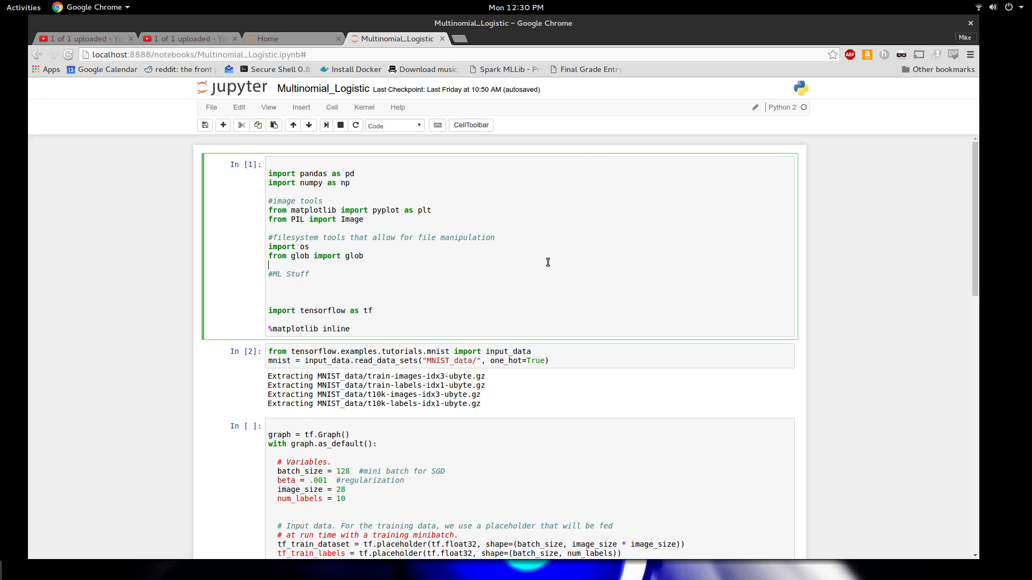
# - Rerun the import and MNIST loading cells and scroll to the tf.Graph cell
pyautogui.click(326, 125)
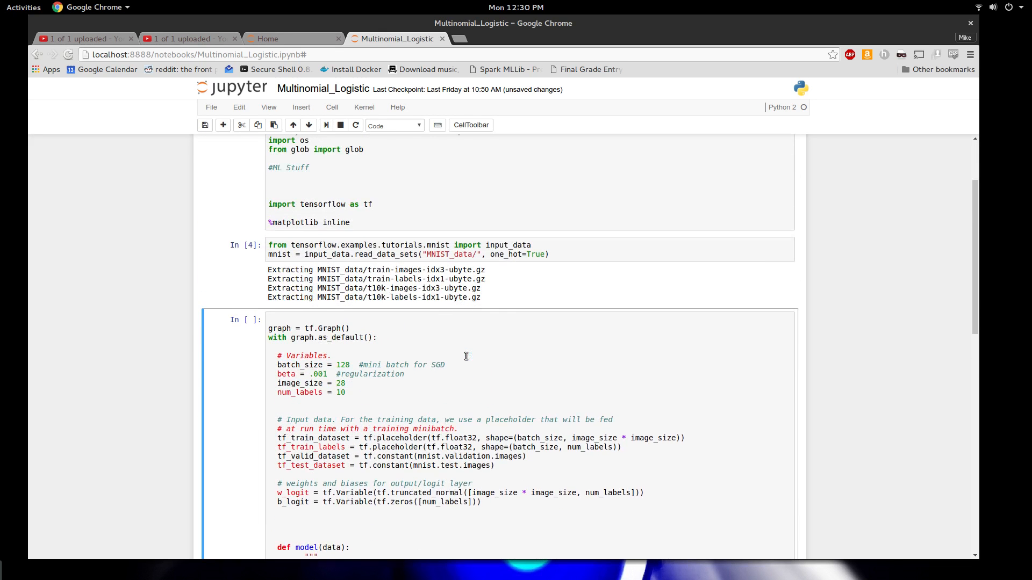
pyautogui.scroll(-3)
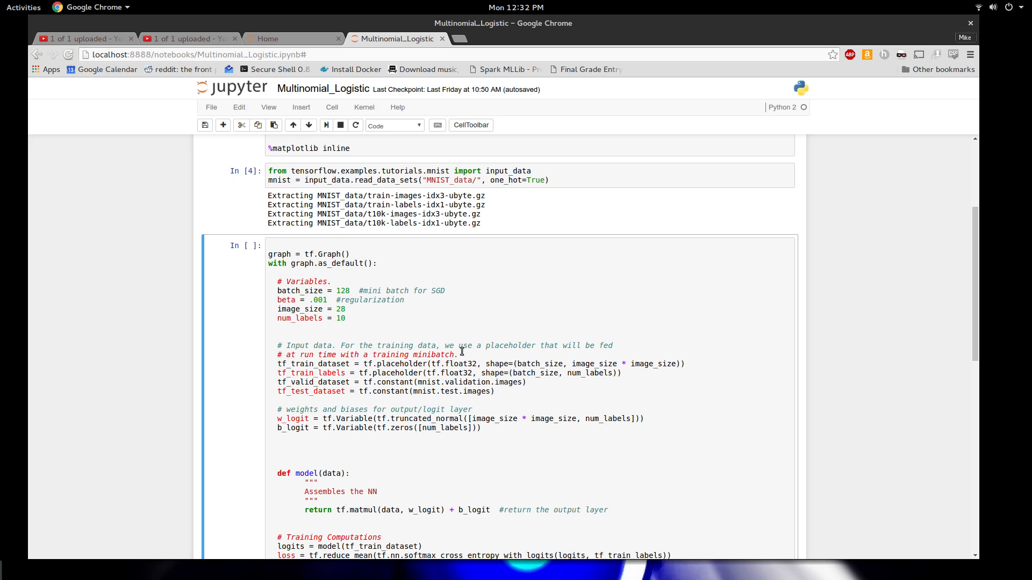
pyautogui.moveTo(437, 349)
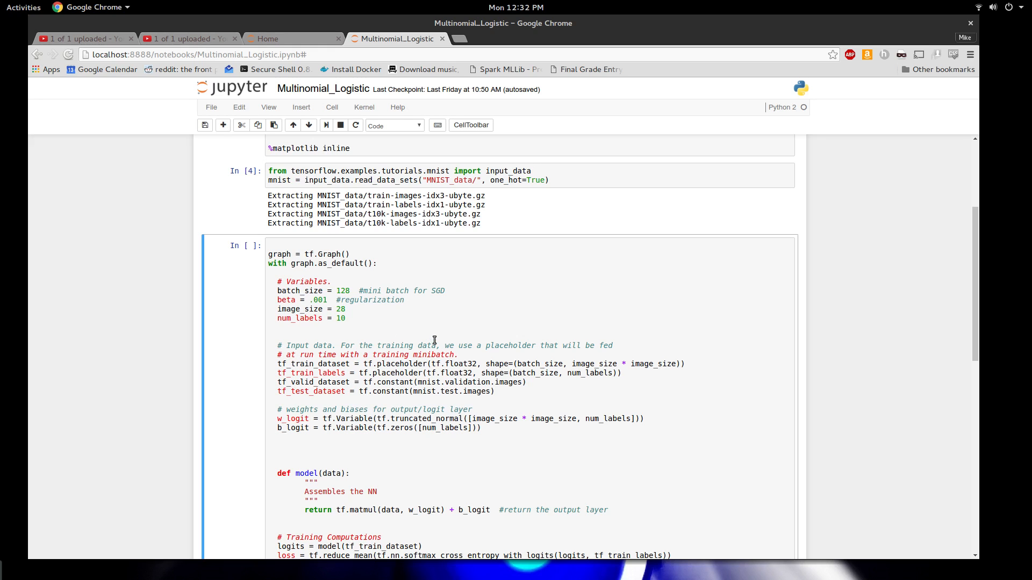
pyautogui.scroll(-3)
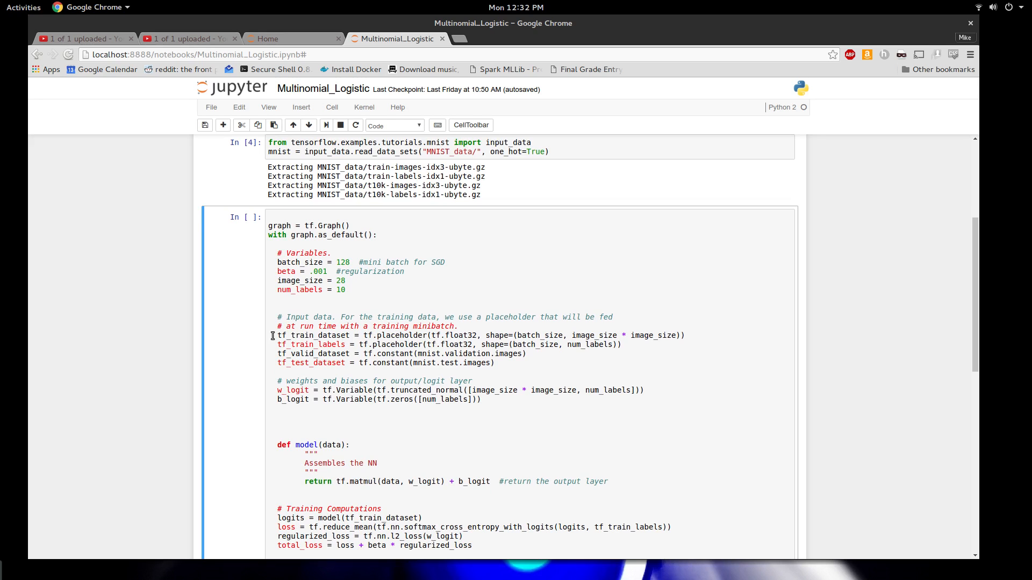
pyautogui.moveTo(269, 335); pyautogui.dragTo(637, 345)
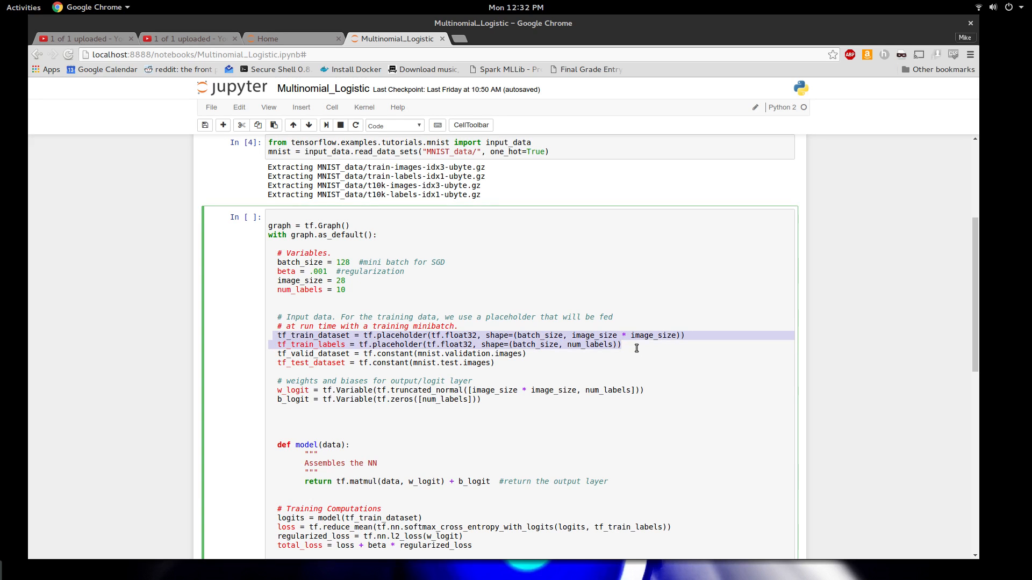
pyautogui.scroll(-3)
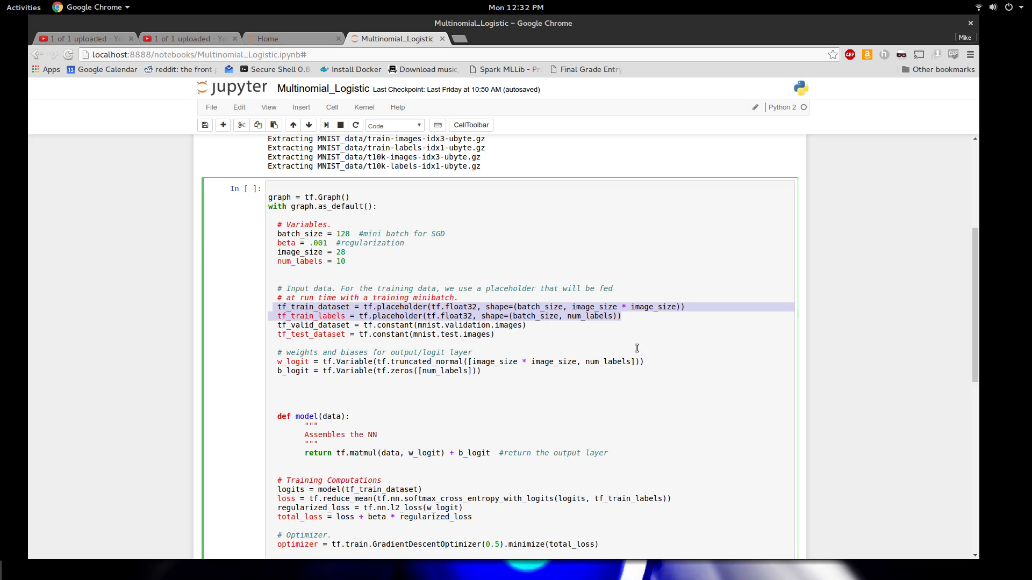
pyautogui.moveTo(565, 315)
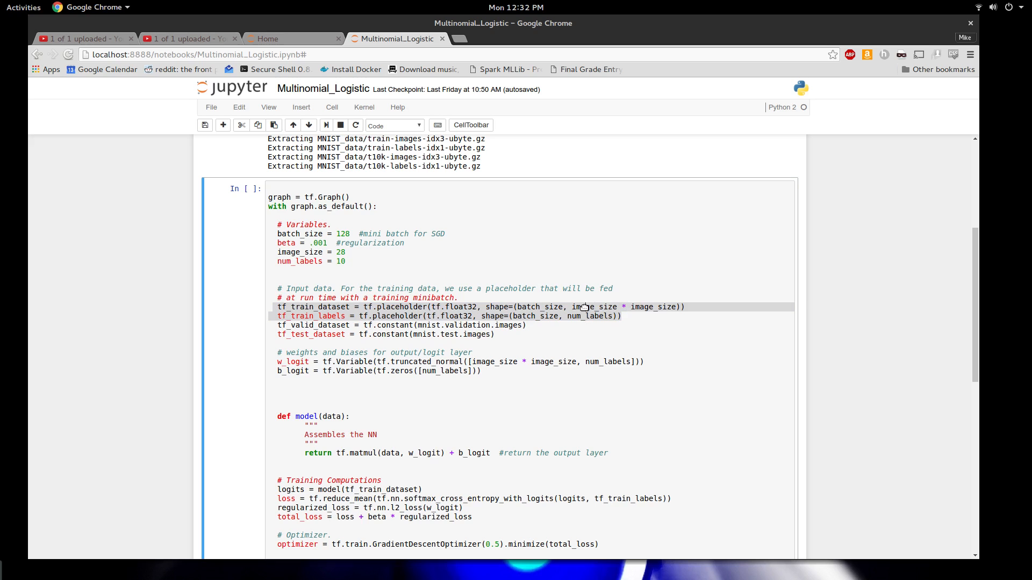
pyautogui.click(573, 307)
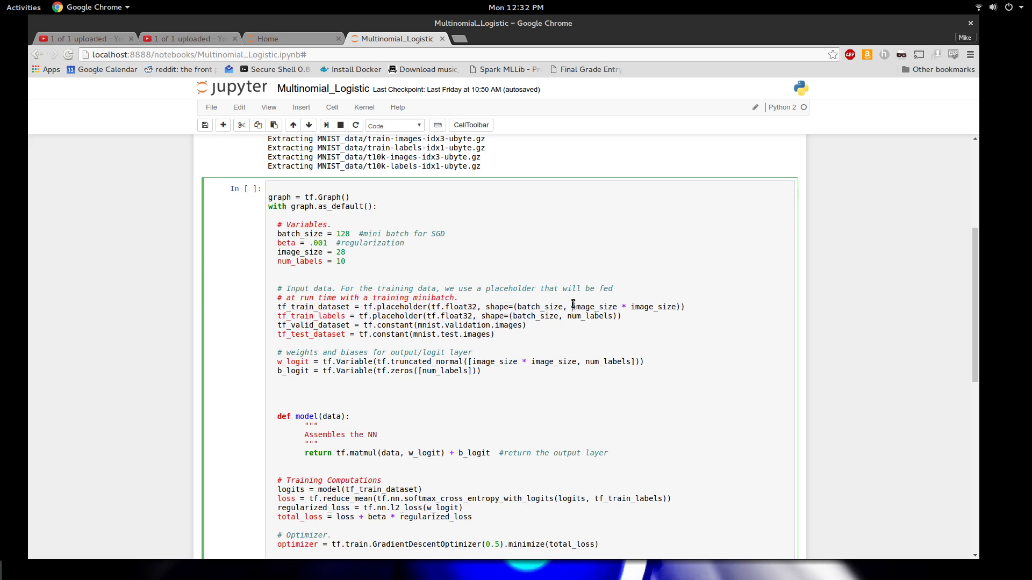
pyautogui.moveTo(571, 307); pyautogui.dragTo(684, 307)
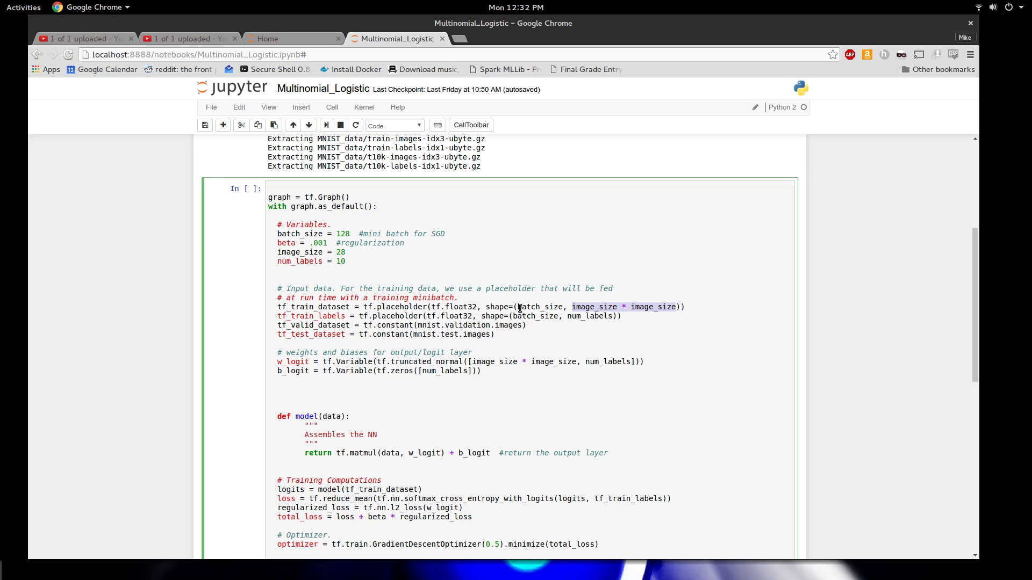
pyautogui.doubleClick(538, 307)
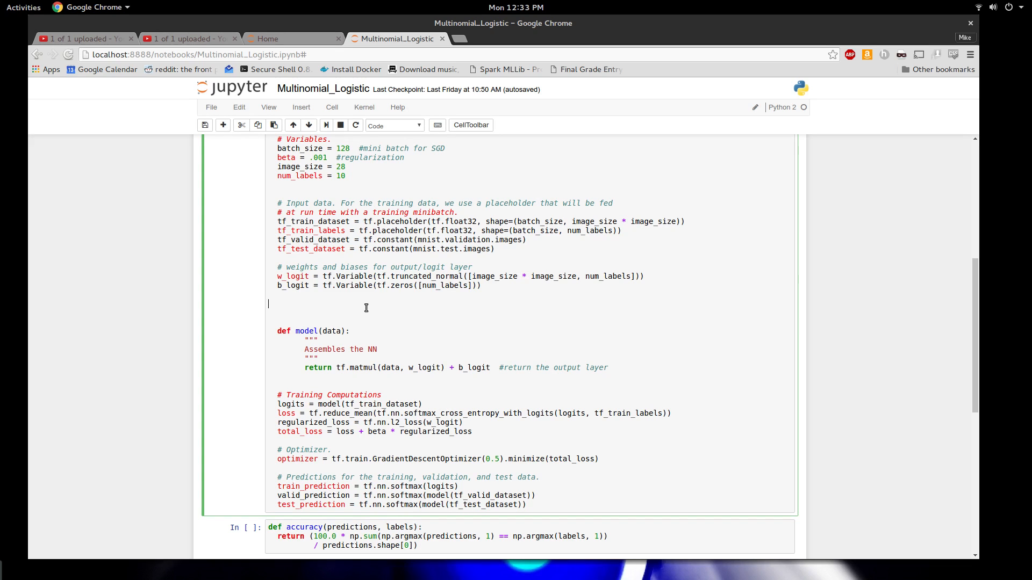
pyautogui.write('w * X')
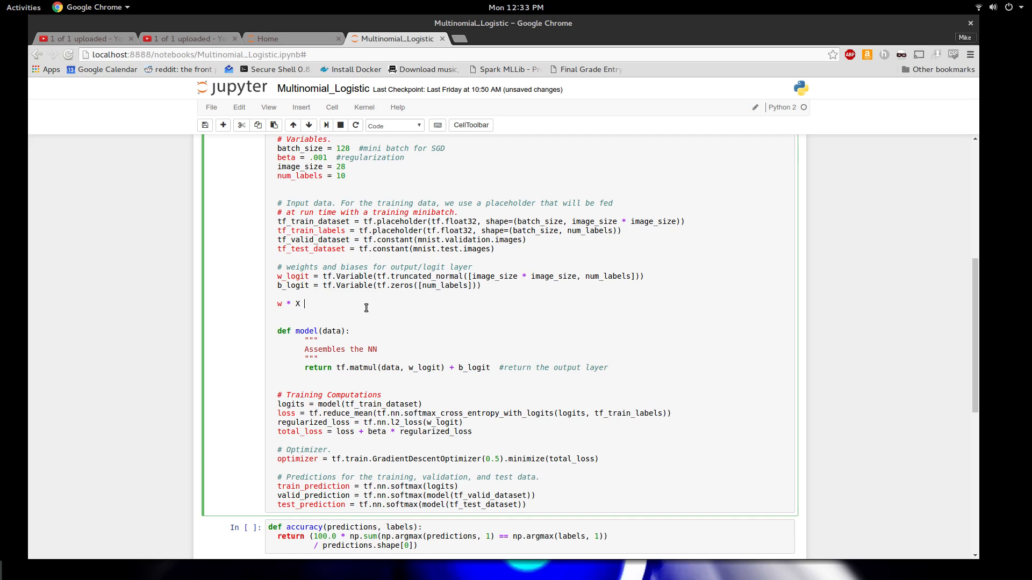
pyautogui.write('+b')
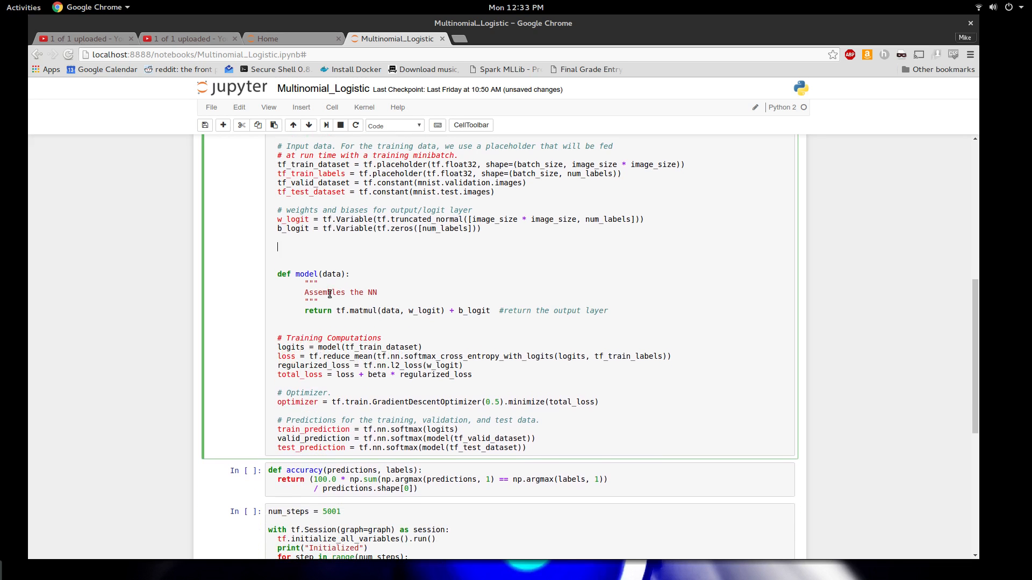
pyautogui.scroll(-3)
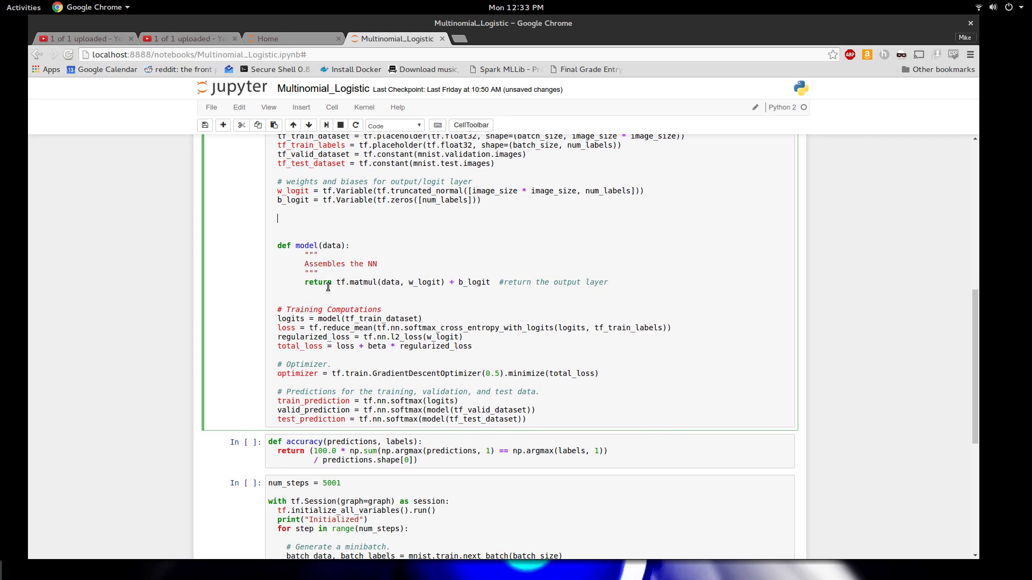
pyautogui.doubleClick(356, 282)
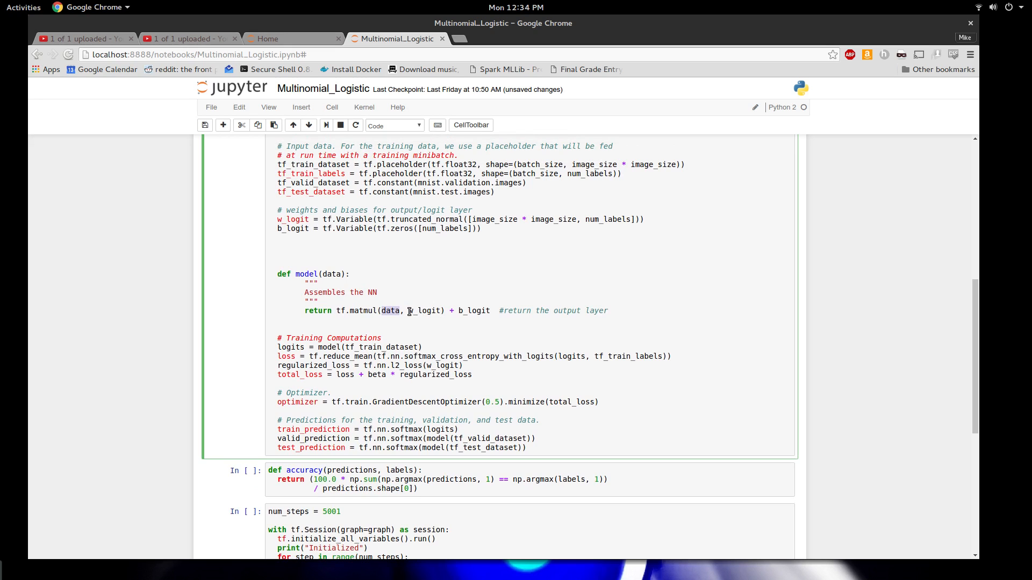
pyautogui.doubleClick(426, 311)
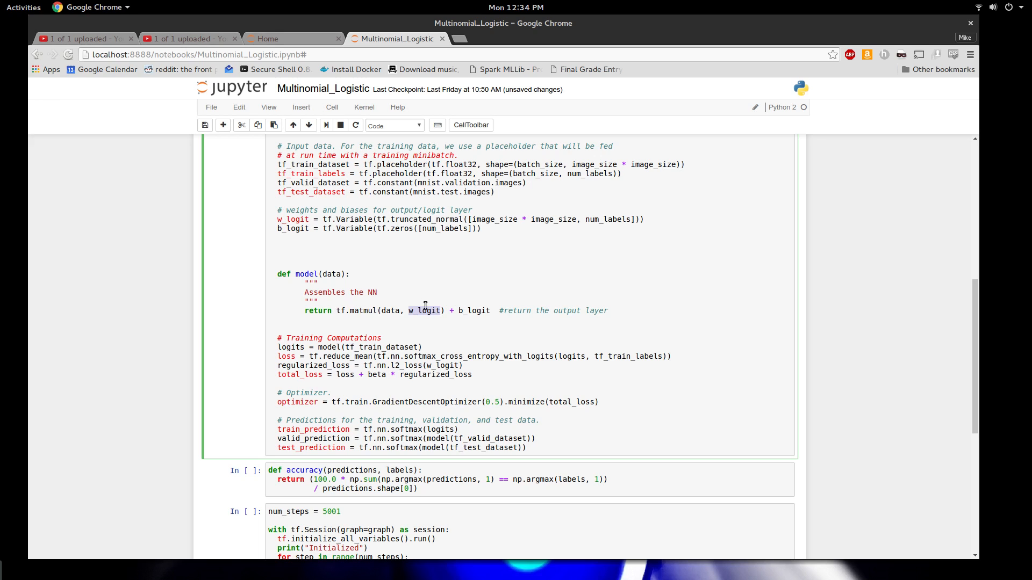
pyautogui.doubleClick(472, 311)
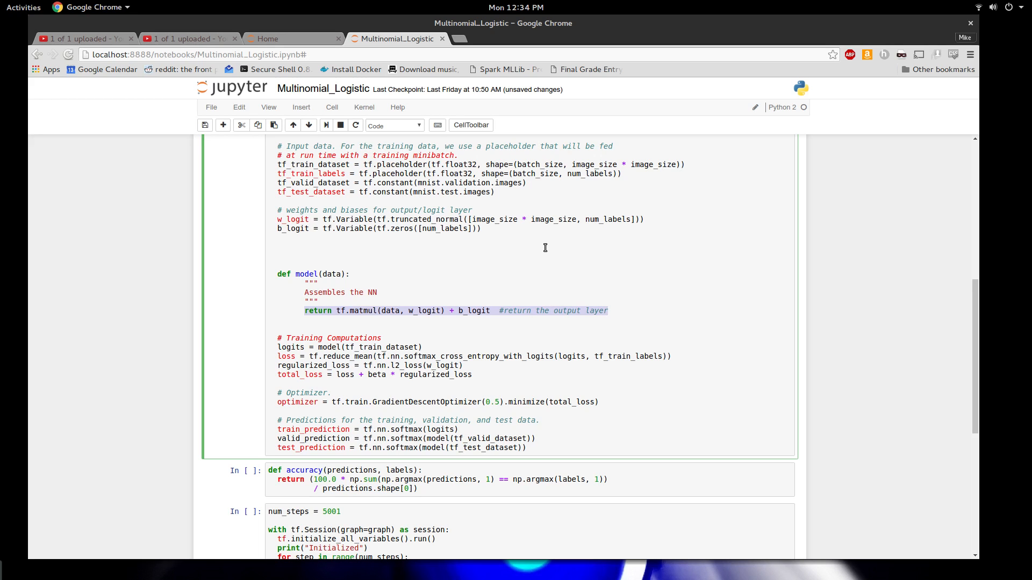
pyautogui.moveTo(530, 310)
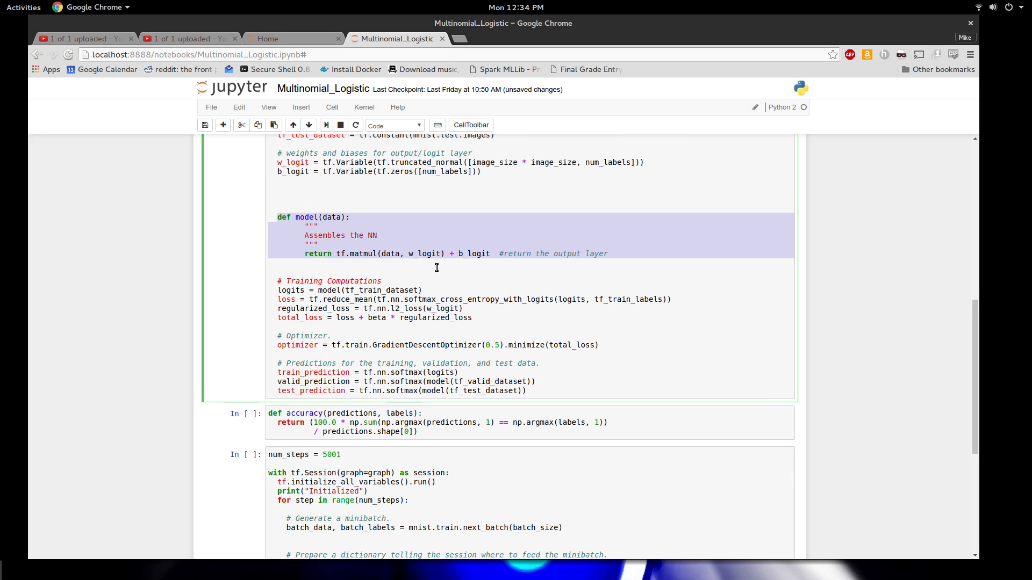
pyautogui.click(360, 290)
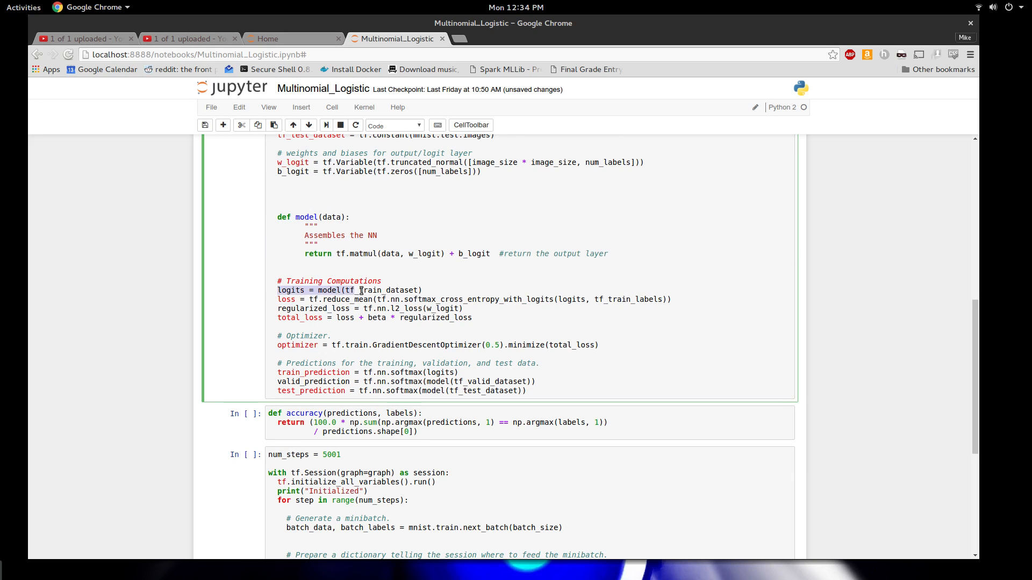
pyautogui.doubleClick(381, 290)
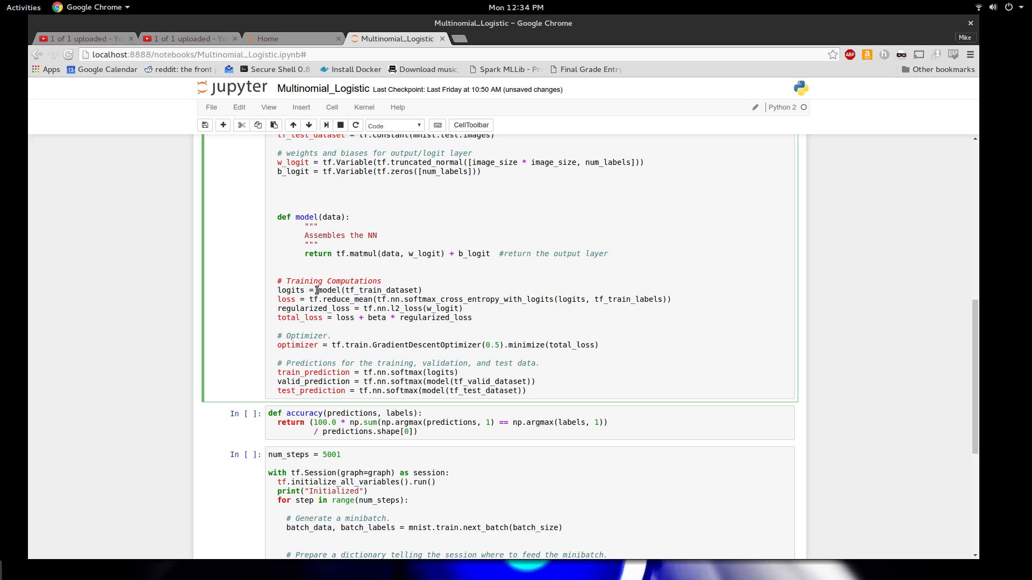
pyautogui.doubleClick(328, 290)
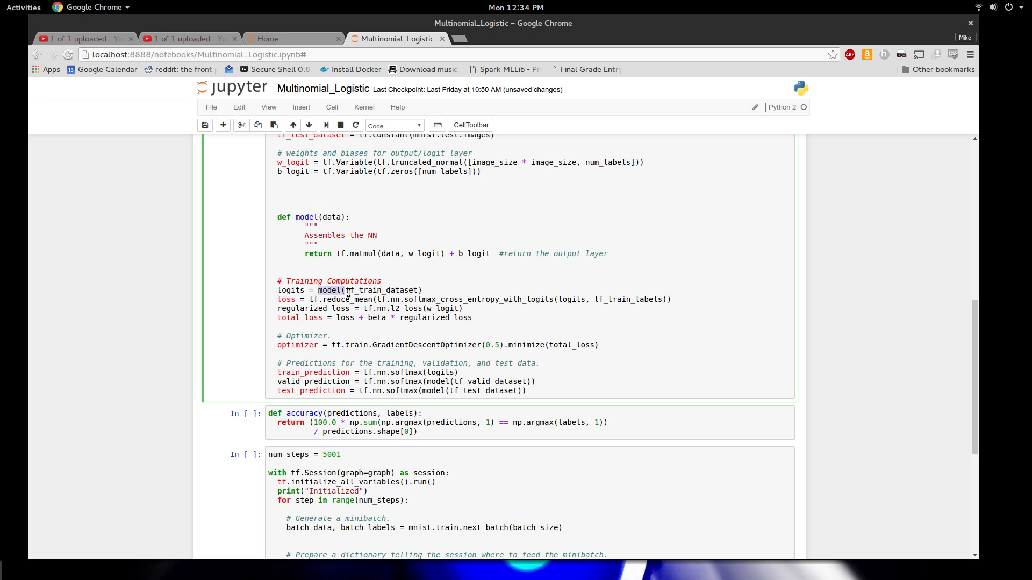
pyautogui.doubleClick(383, 290)
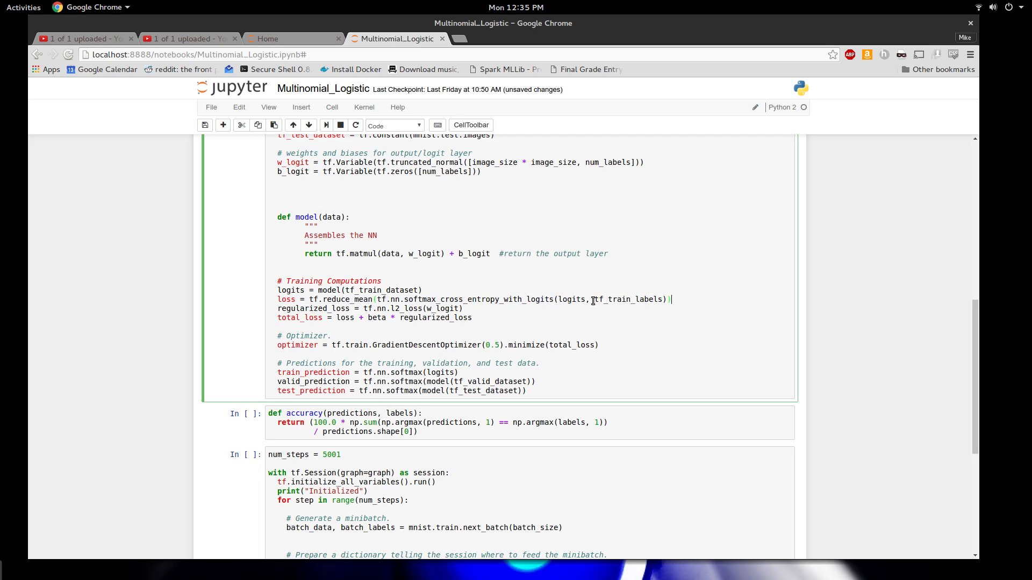
pyautogui.doubleClick(628, 299)
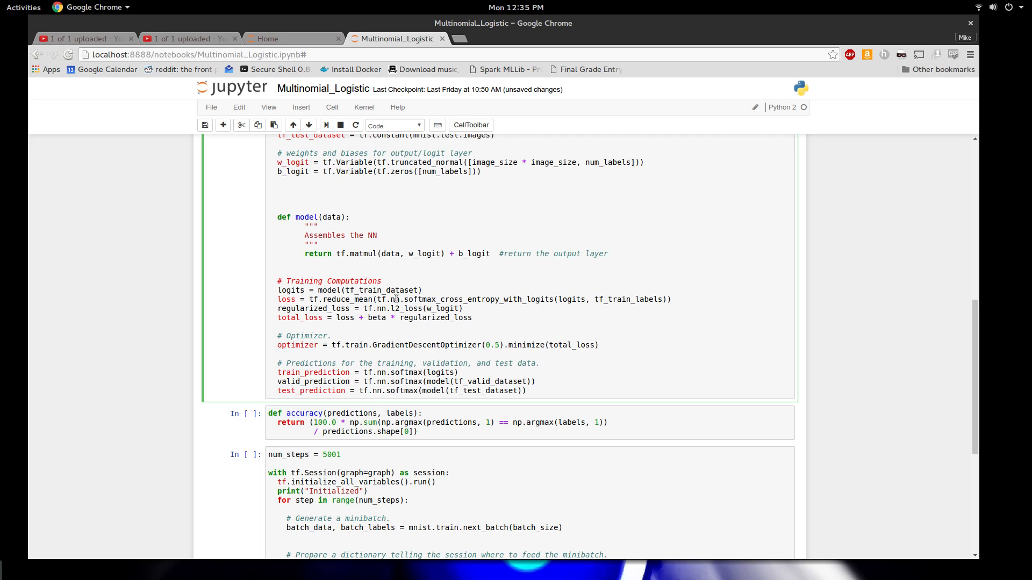
pyautogui.moveTo(376, 299); pyautogui.dragTo(606, 299)
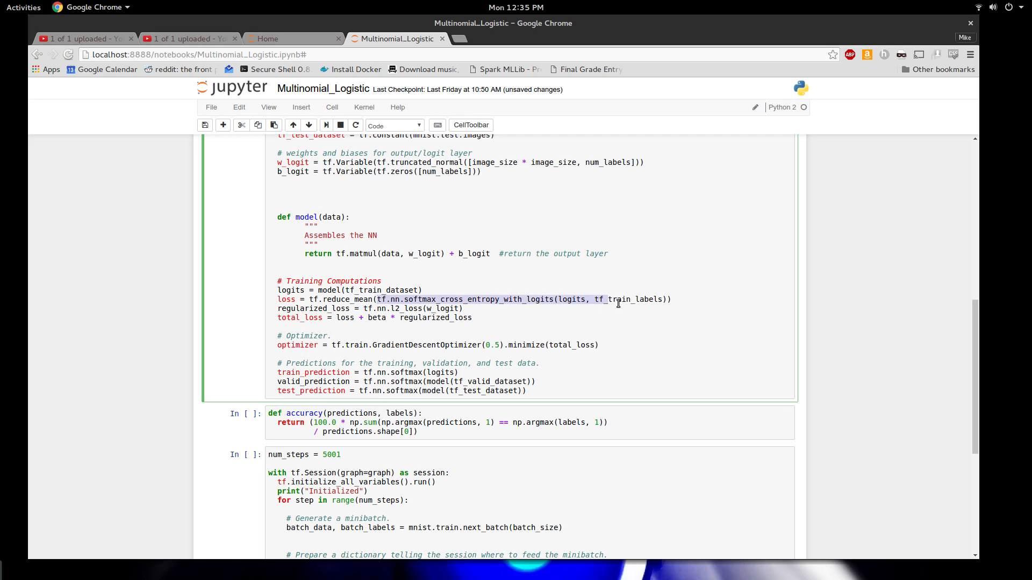
pyautogui.doubleClick(624, 299)
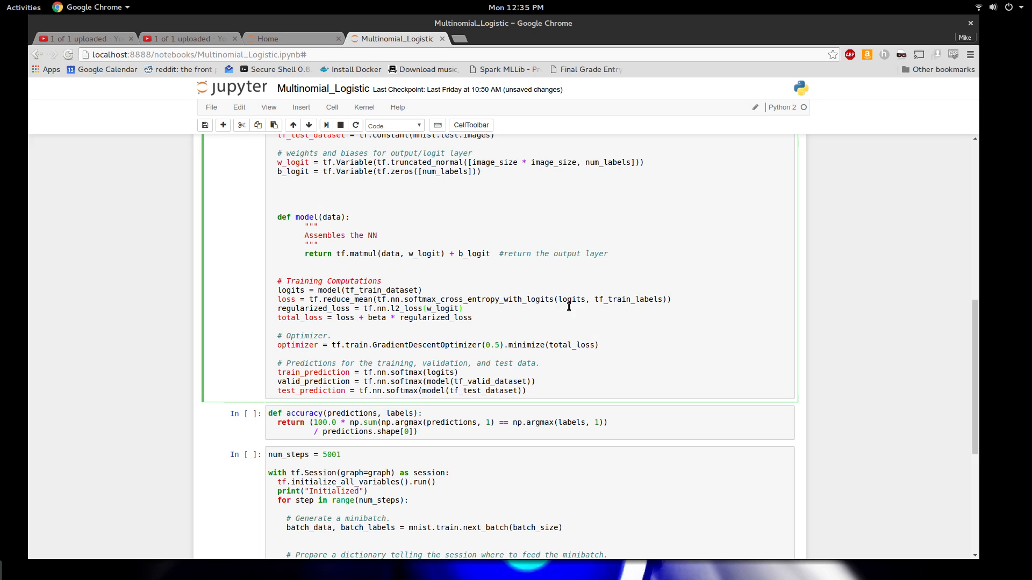
pyautogui.moveTo(648, 299)
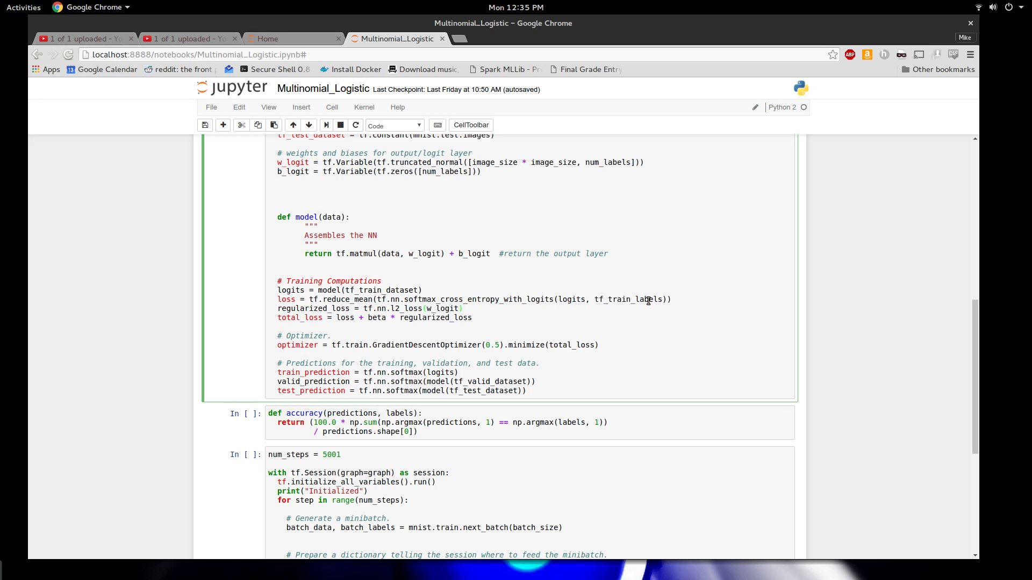
pyautogui.moveTo(580, 298)
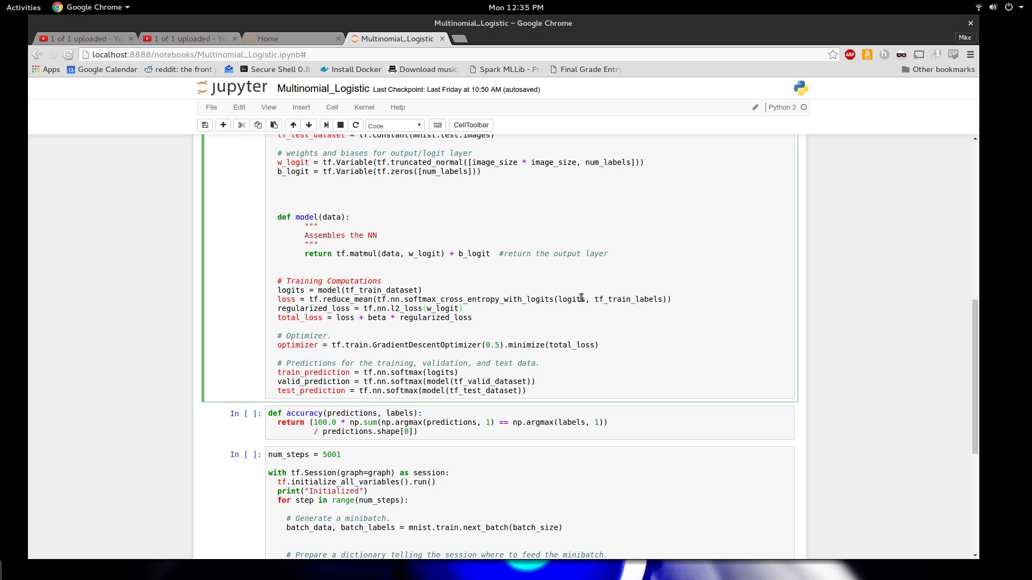
pyautogui.moveTo(427, 317)
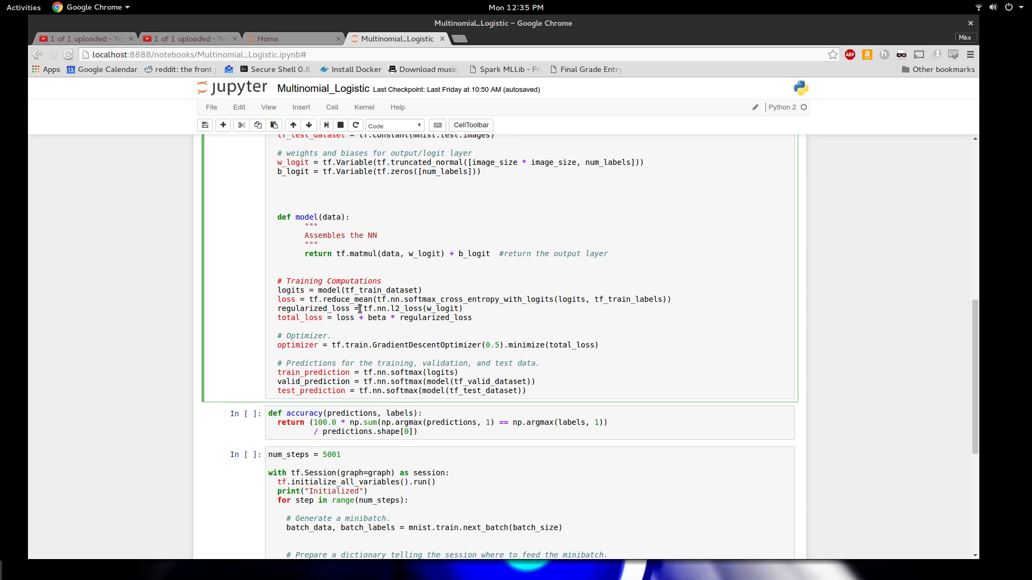
pyautogui.doubleClick(410, 308)
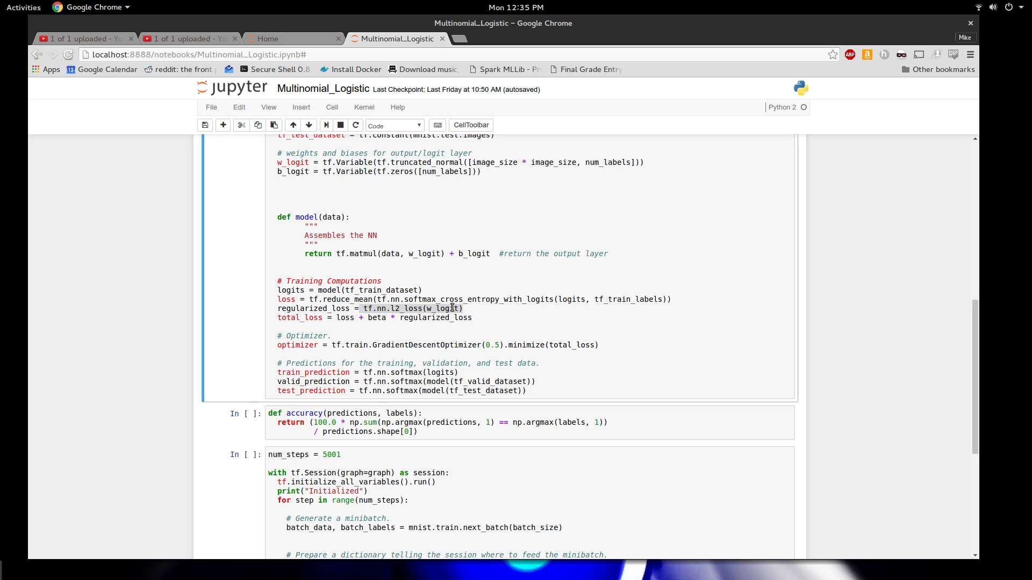
pyautogui.click(278, 308)
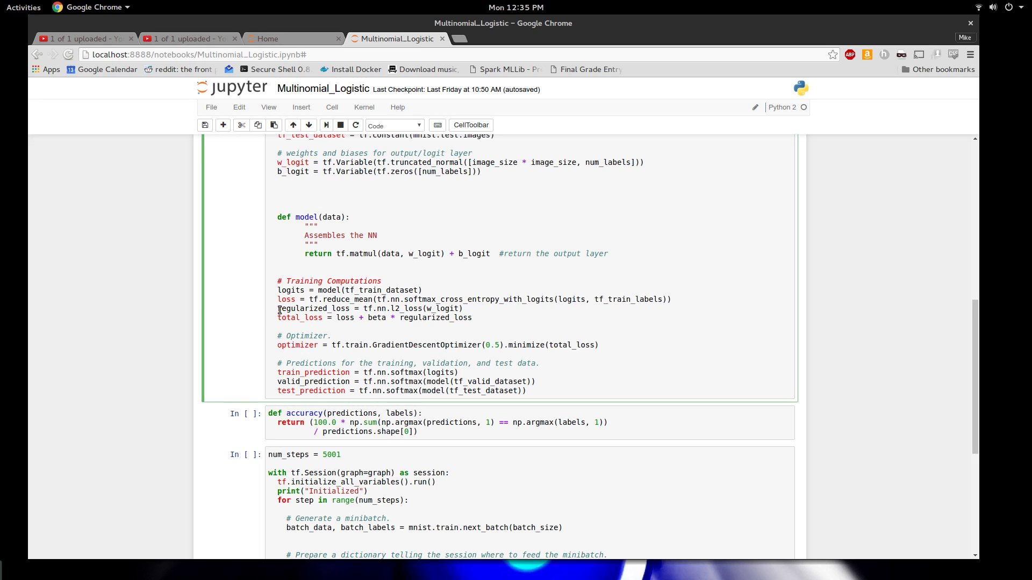
pyautogui.doubleClick(369, 309)
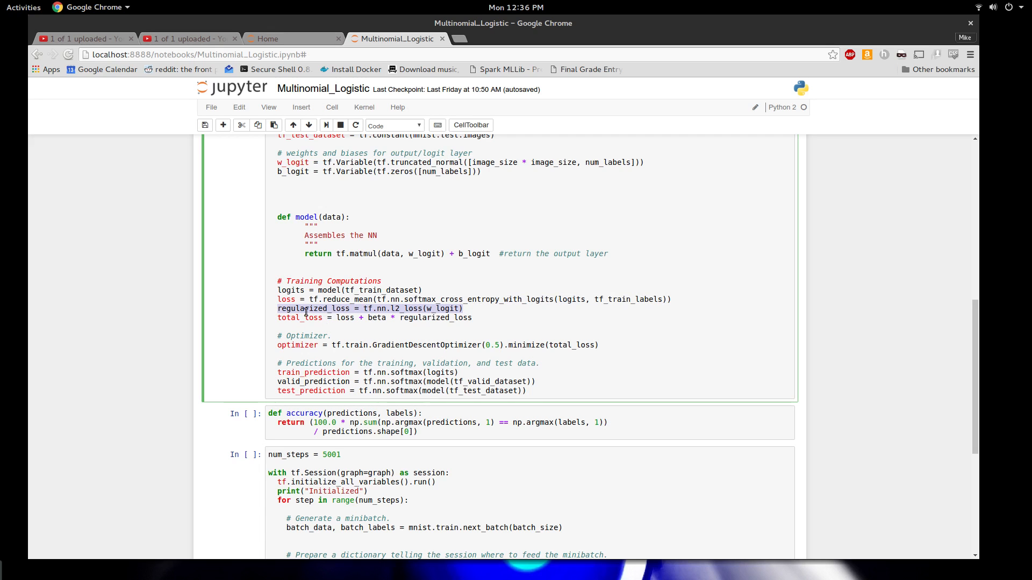
pyautogui.click(304, 308)
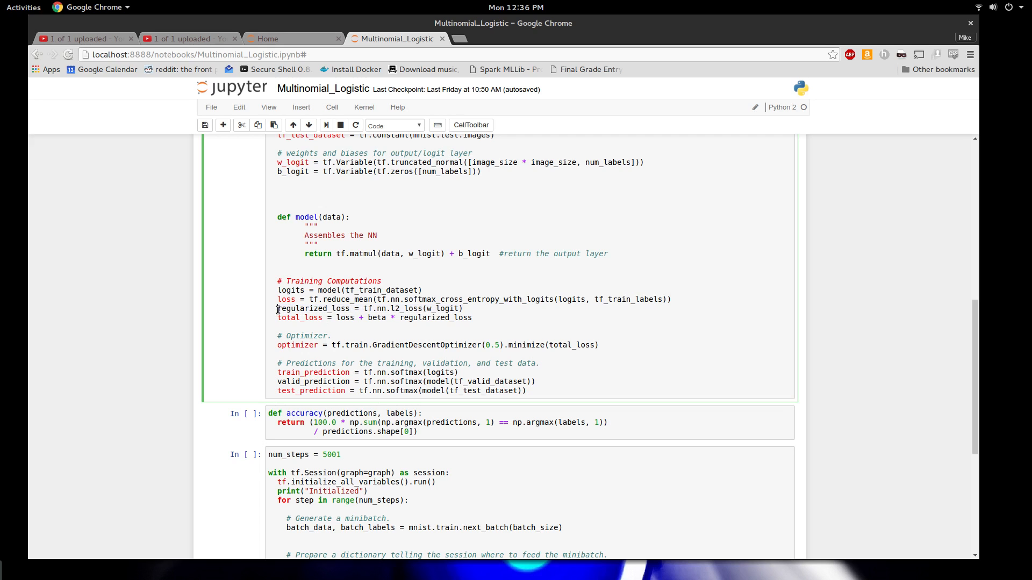
pyautogui.tripleClick(368, 308)
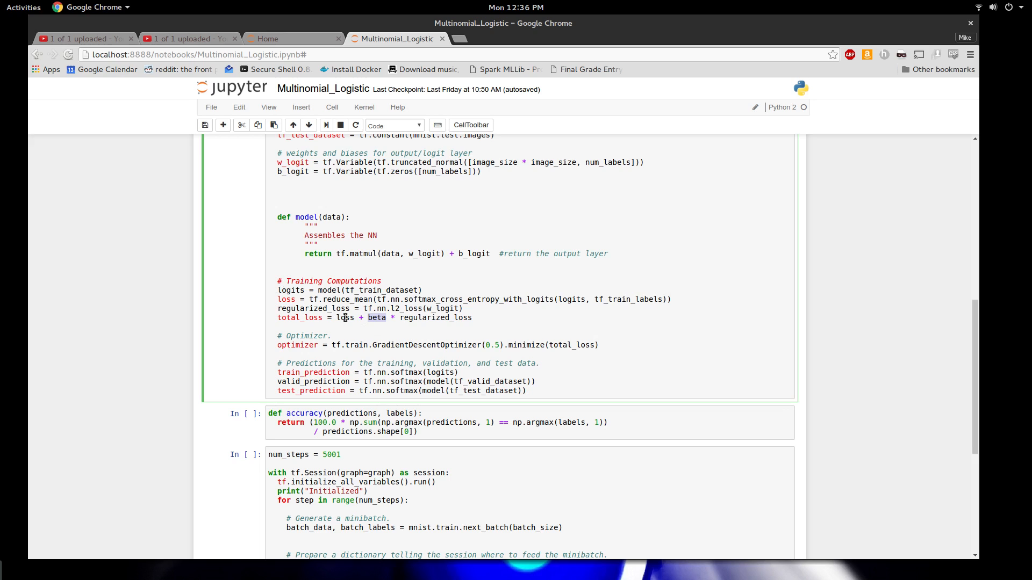
pyautogui.doubleClick(345, 318)
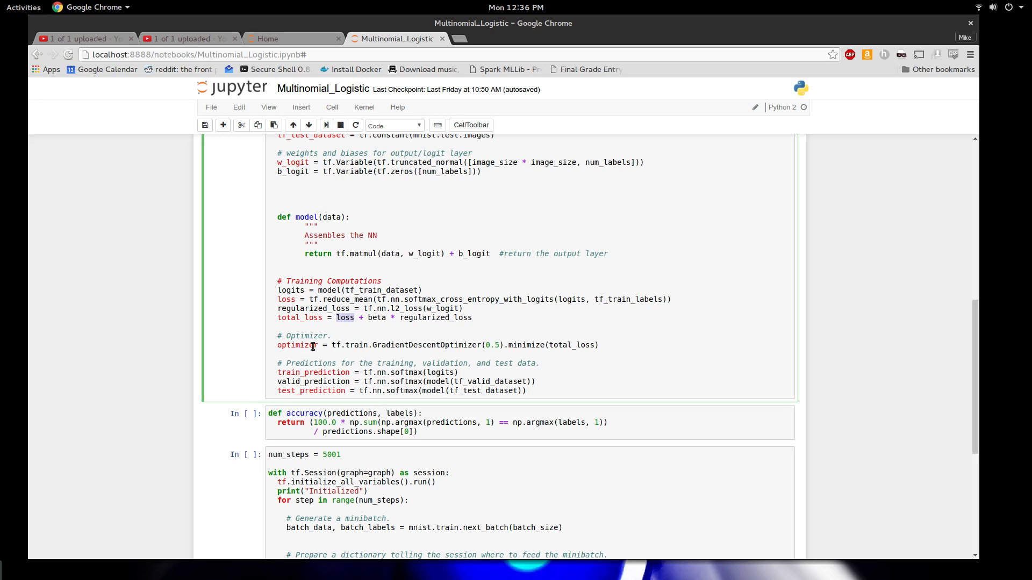
pyautogui.moveTo(351, 345)
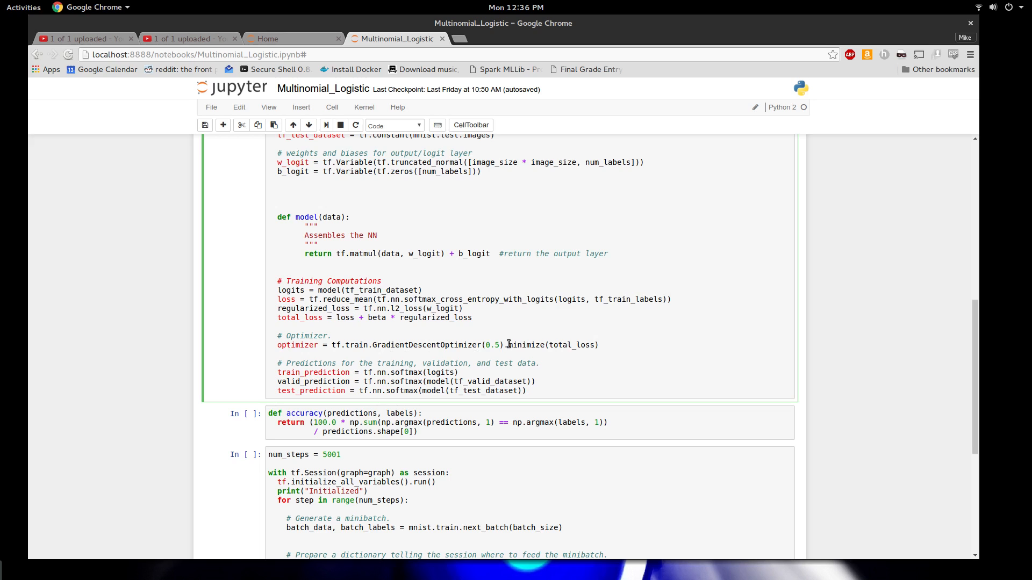
pyautogui.doubleClick(572, 345)
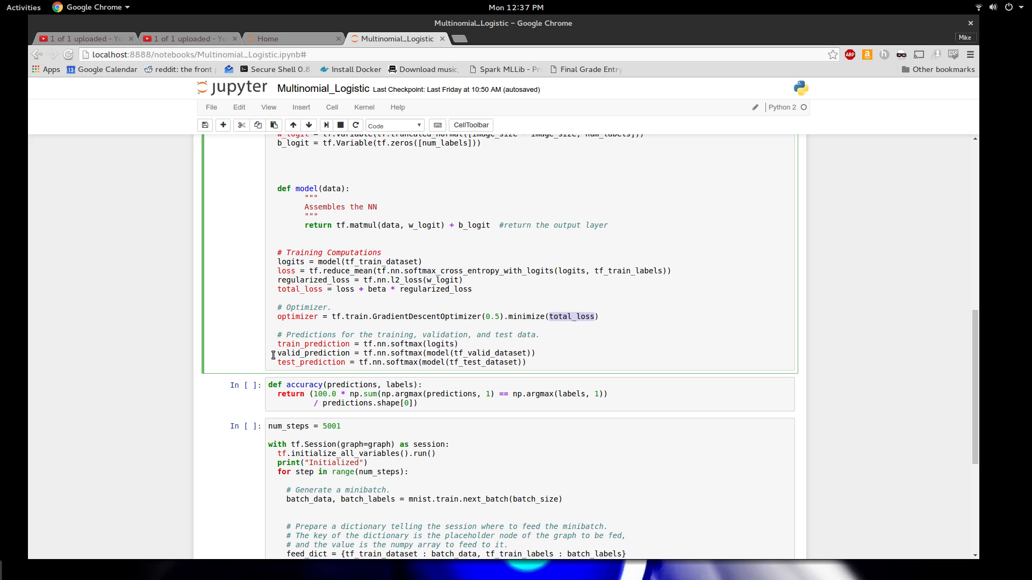
# - Highlight tf_valid_dataset and tf_test_dataset in the graph cell's prediction lines
pyautogui.doubleClick(314, 344)
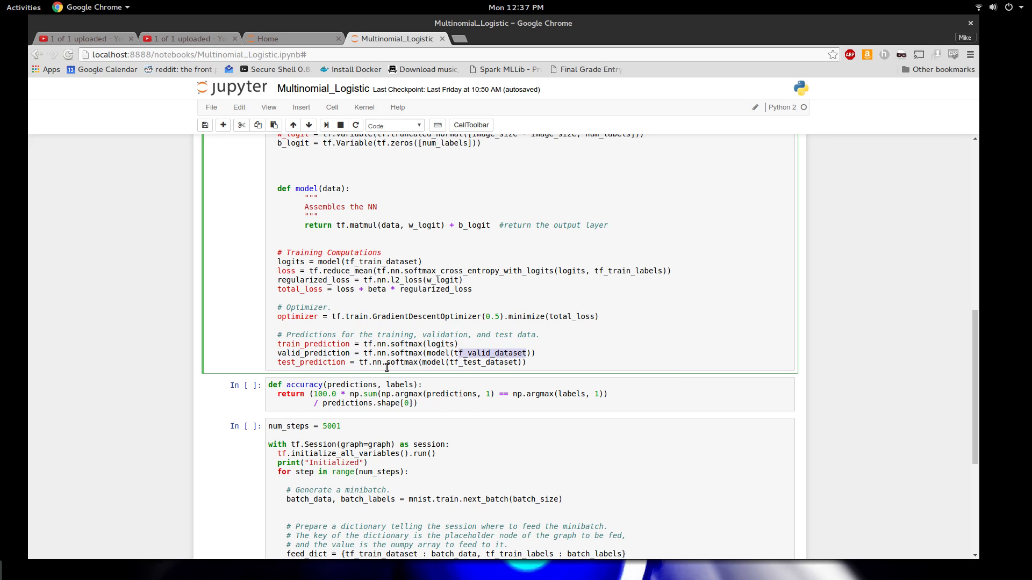
pyautogui.doubleClick(484, 363)
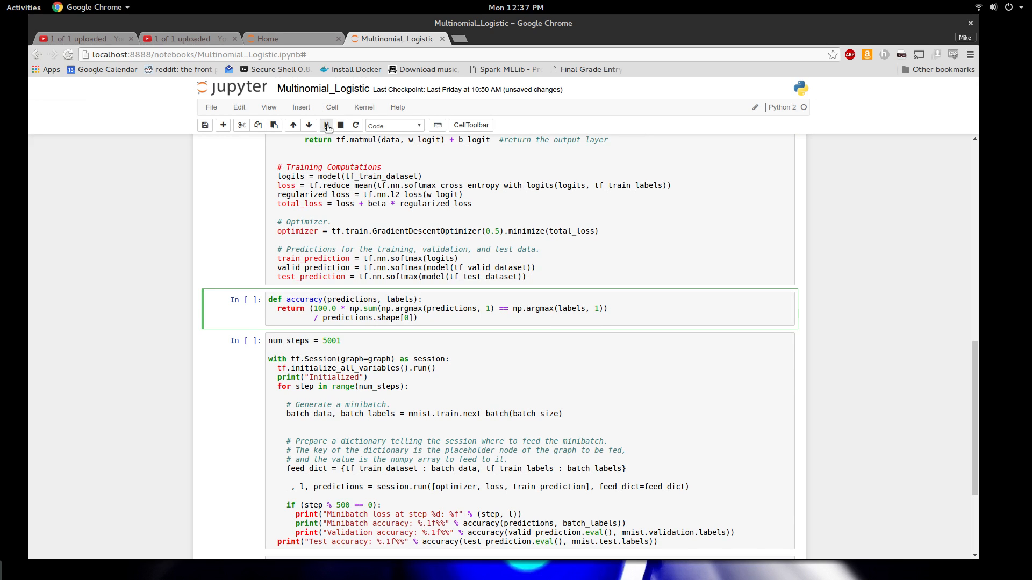
pyautogui.click(326, 125)
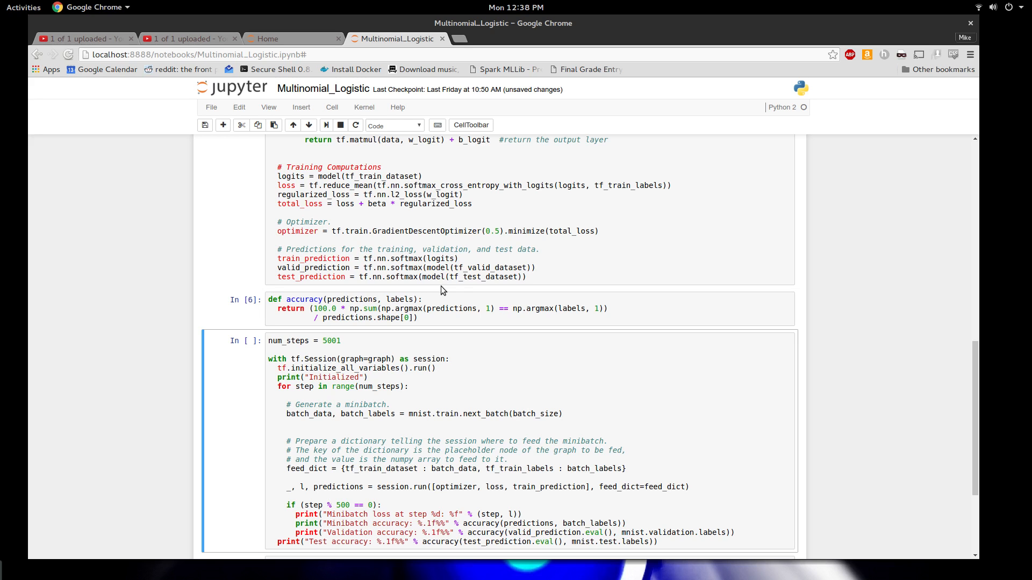
pyautogui.scroll(3)
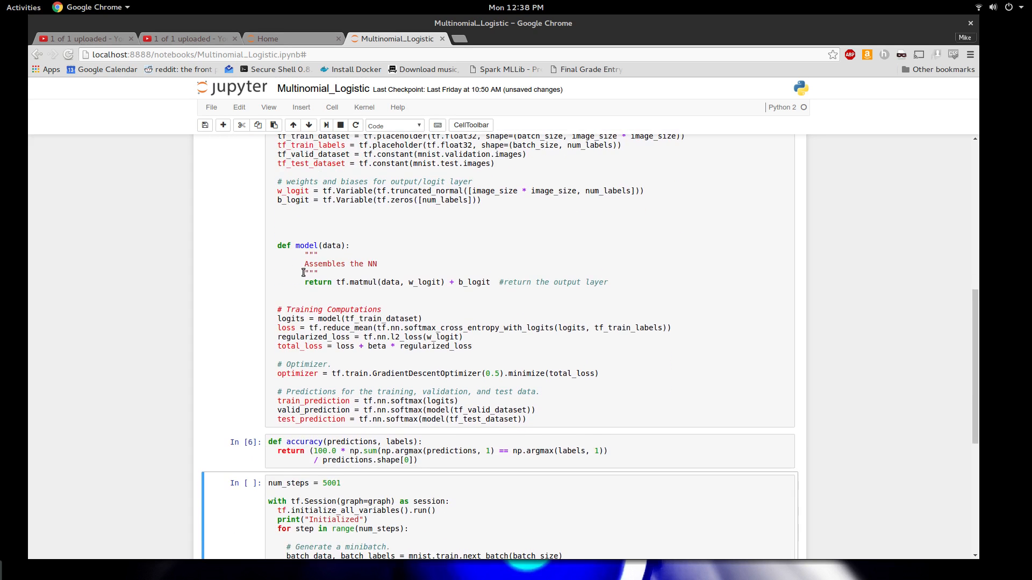
pyautogui.moveTo(314, 362)
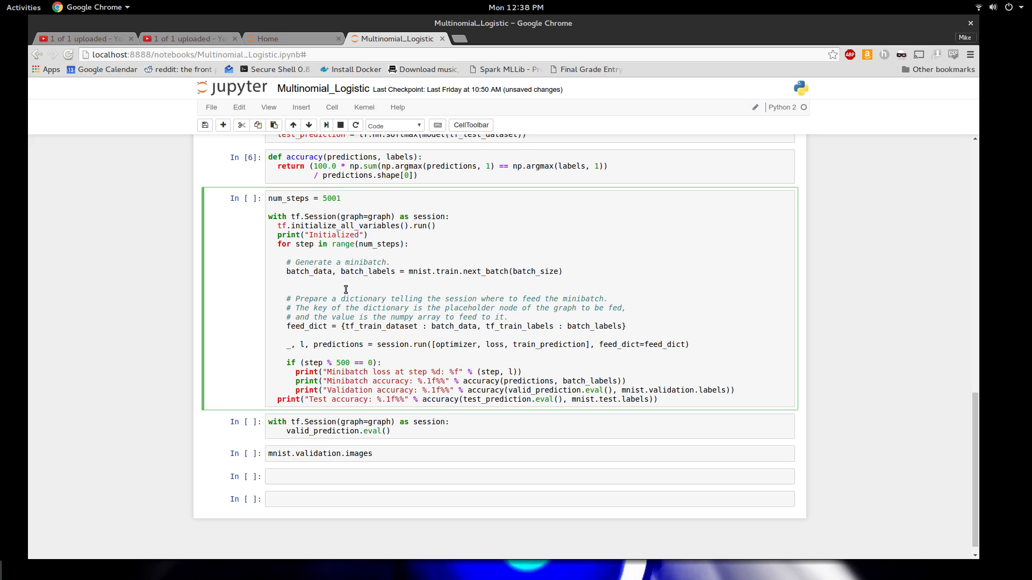
pyautogui.moveTo(322, 269)
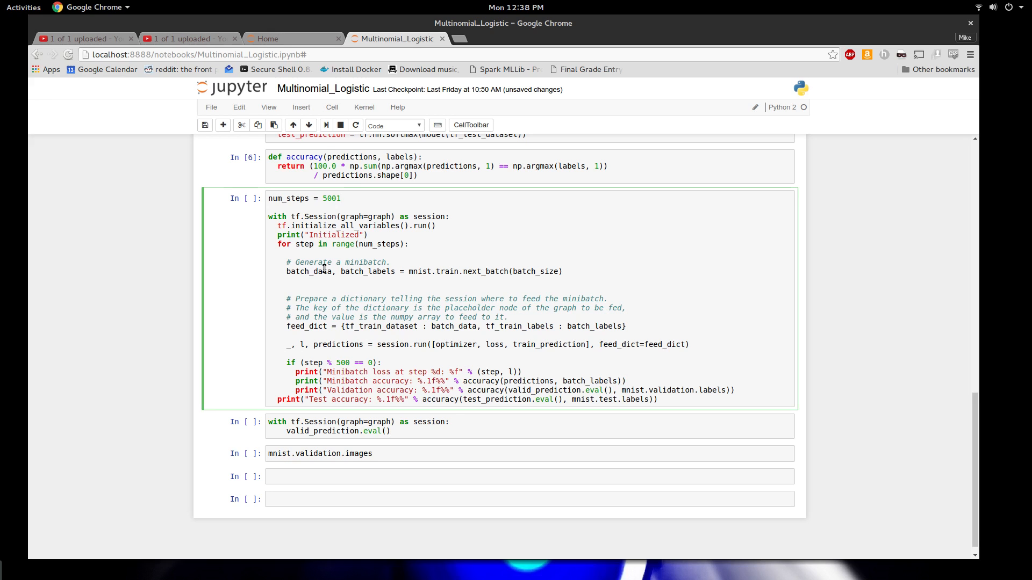
pyautogui.click(340, 198)
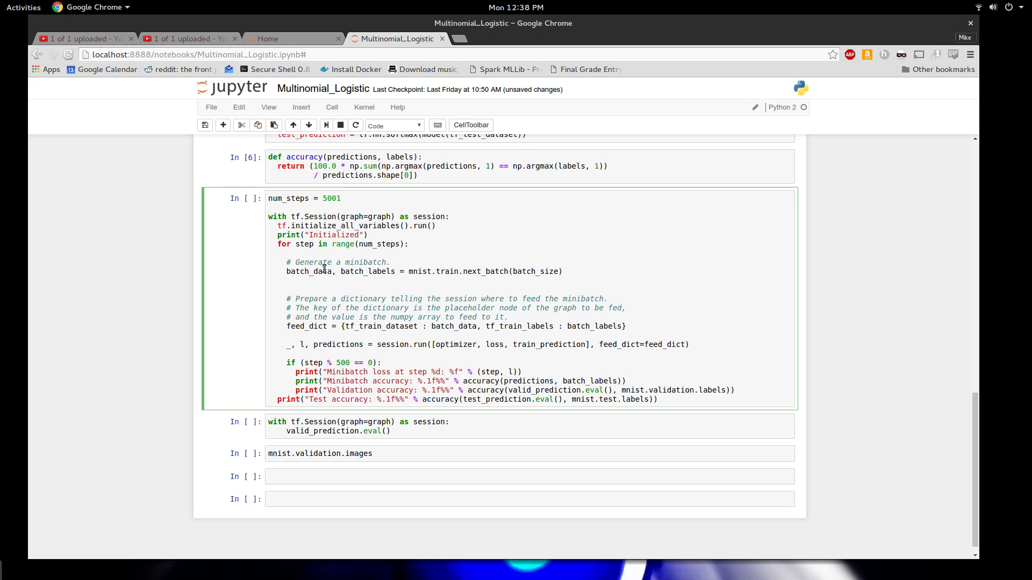
pyautogui.click(341, 198)
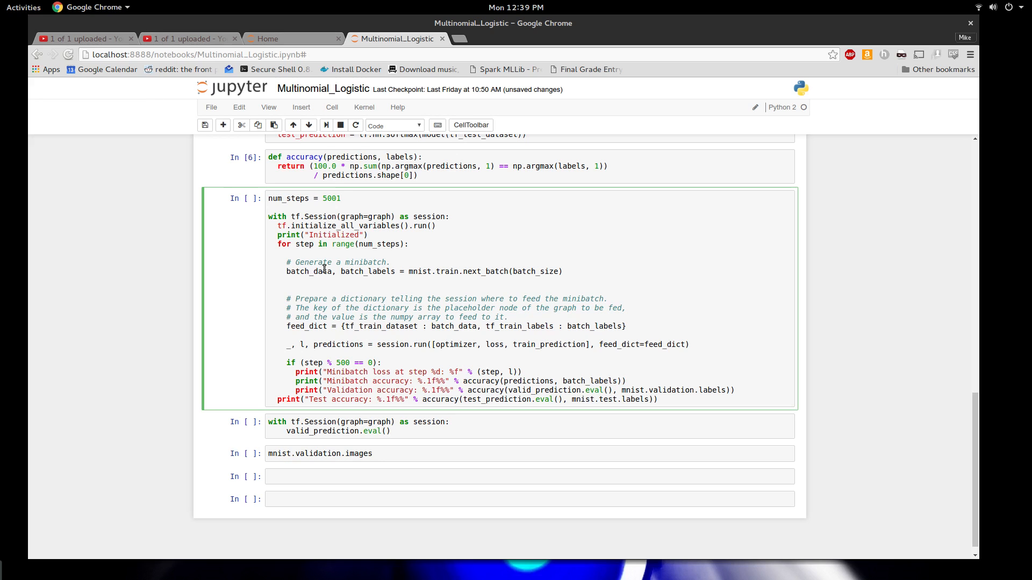
pyautogui.click(340, 198)
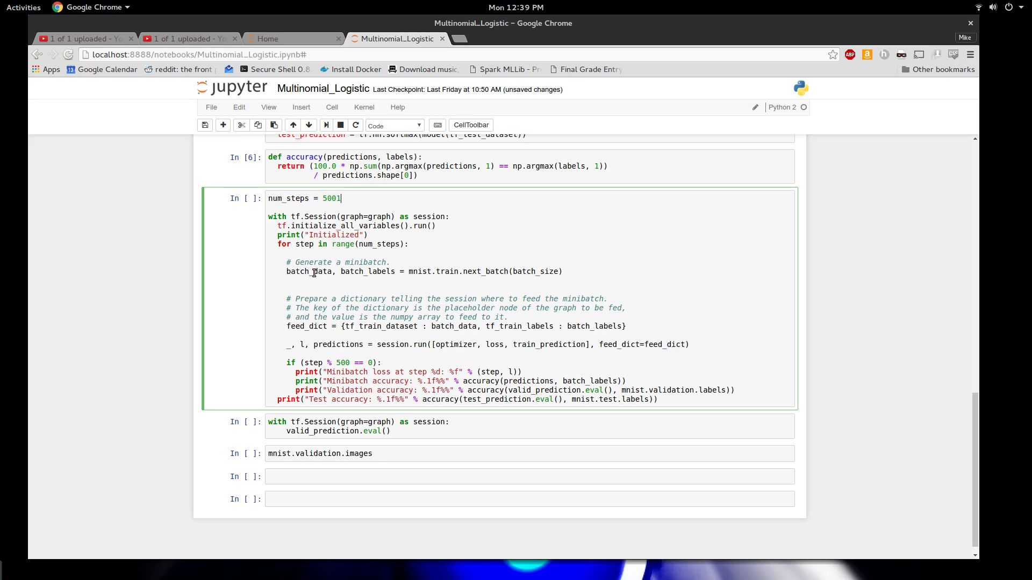
pyautogui.moveTo(304, 334)
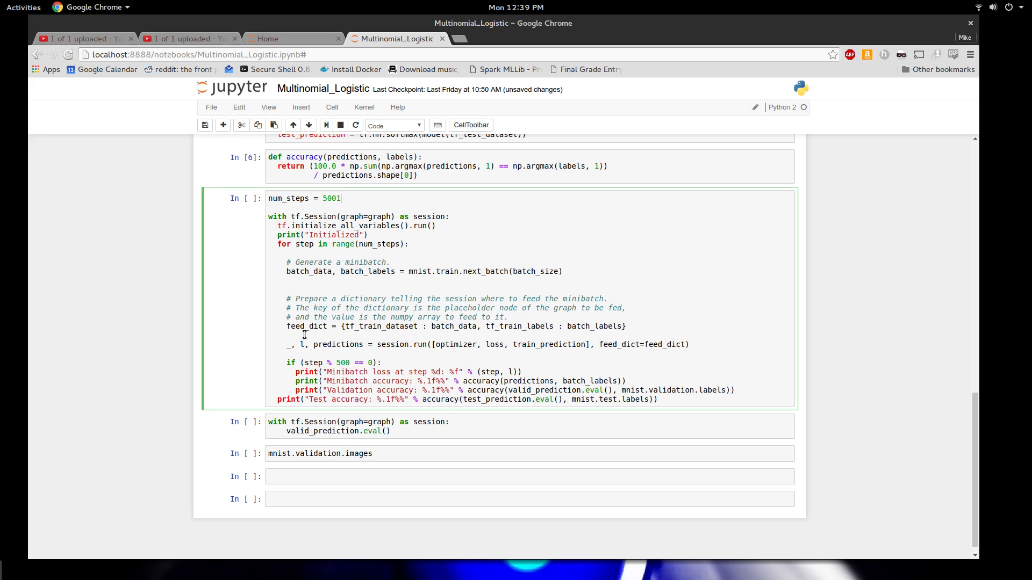
pyautogui.click(204, 125)
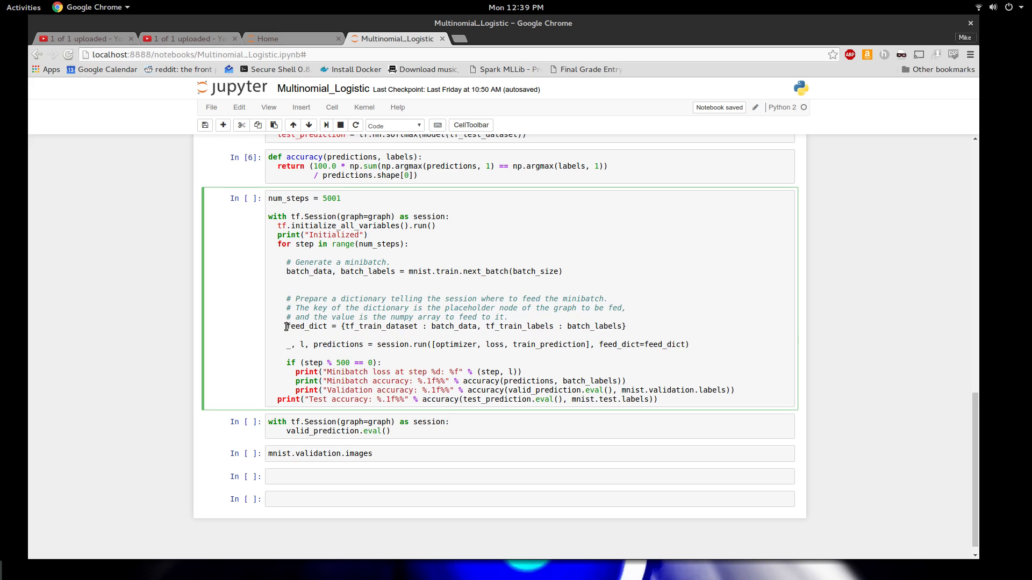
pyautogui.tripleClick(454, 325)
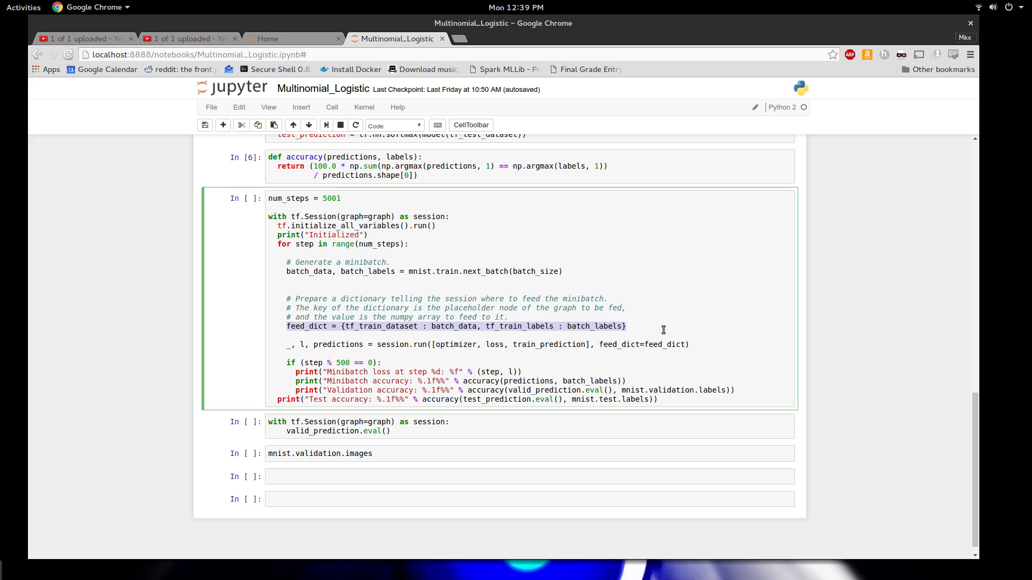
pyautogui.moveTo(401, 327)
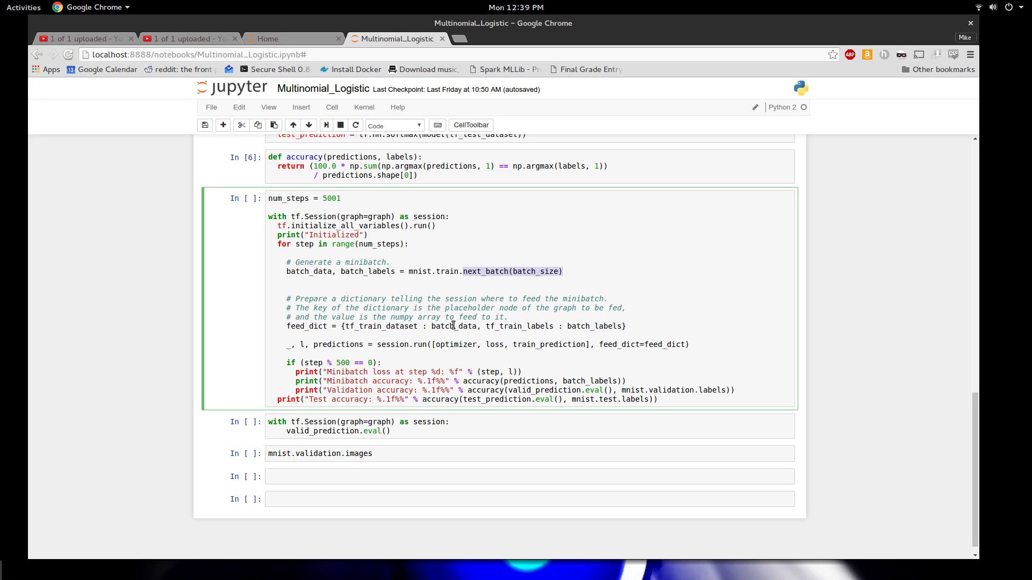
pyautogui.click(380, 337)
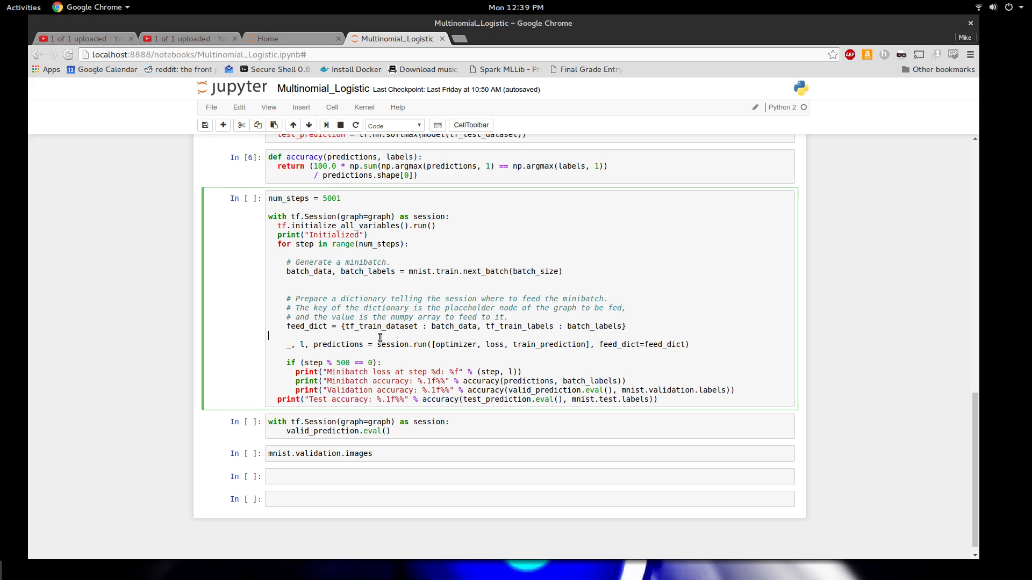
pyautogui.moveTo(380, 352)
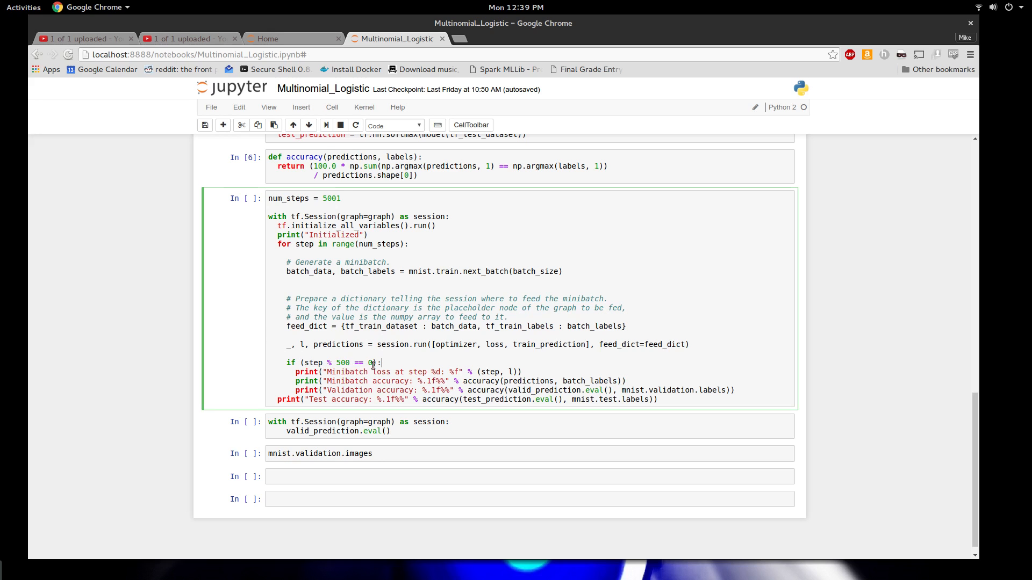
pyautogui.moveTo(355, 372); pyautogui.dragTo(522, 372)
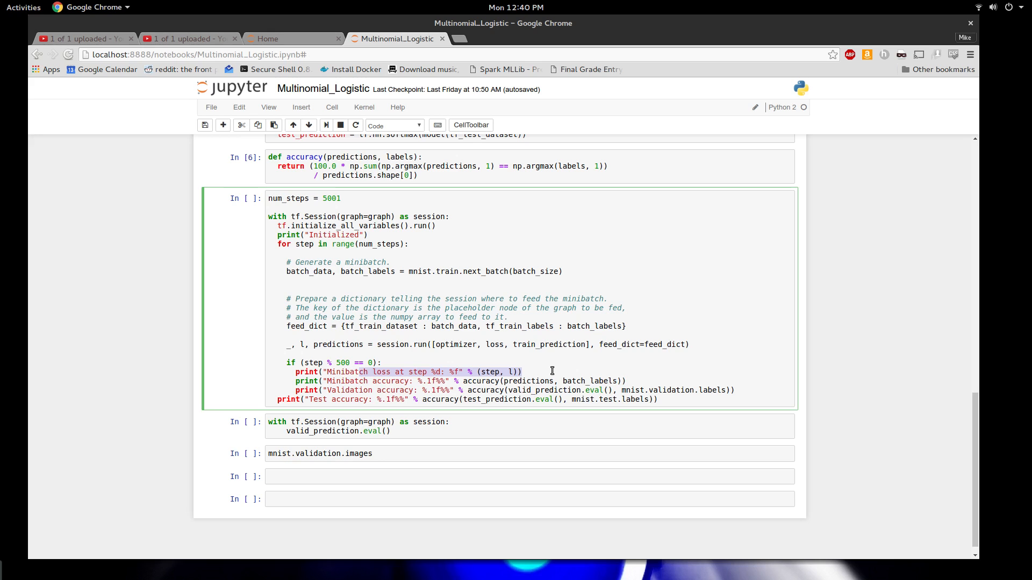
pyautogui.moveTo(421, 376)
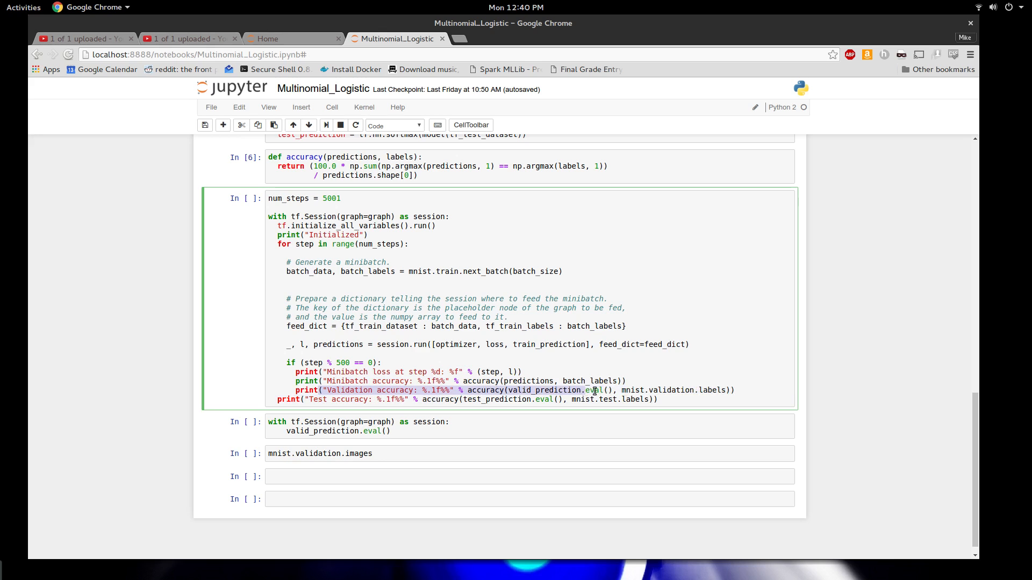
pyautogui.moveTo(592, 391); pyautogui.dragTo(740, 390)
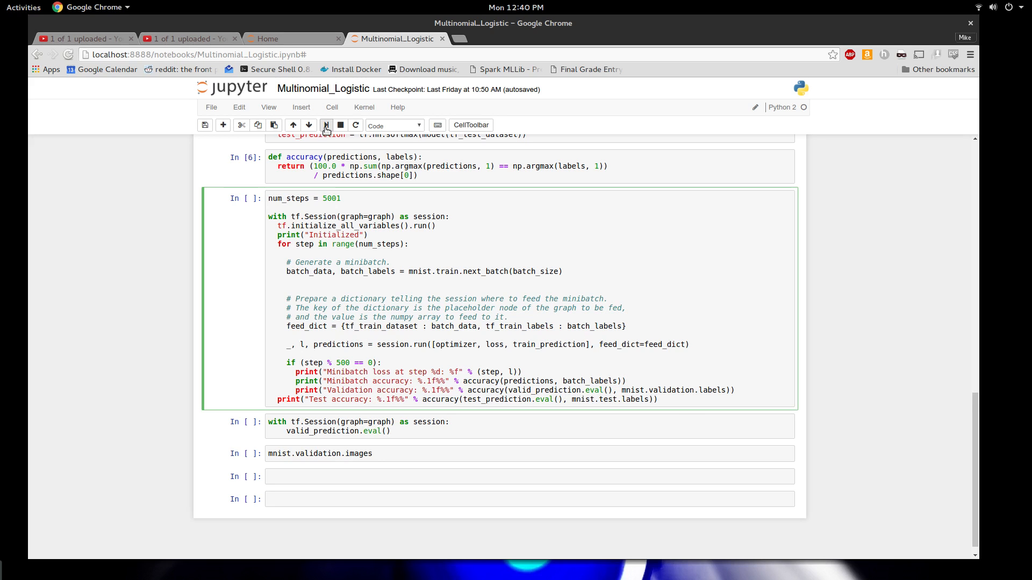
# - Run the training cell for 5001 steps and highlight the final 92.0% test accuracy
pyautogui.click(326, 125)
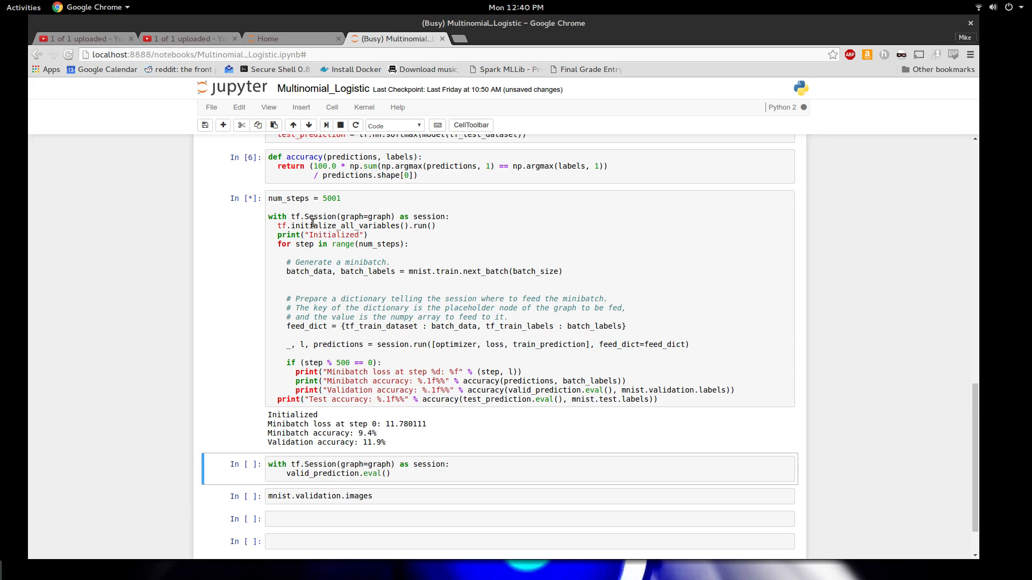
pyautogui.scroll(-3)
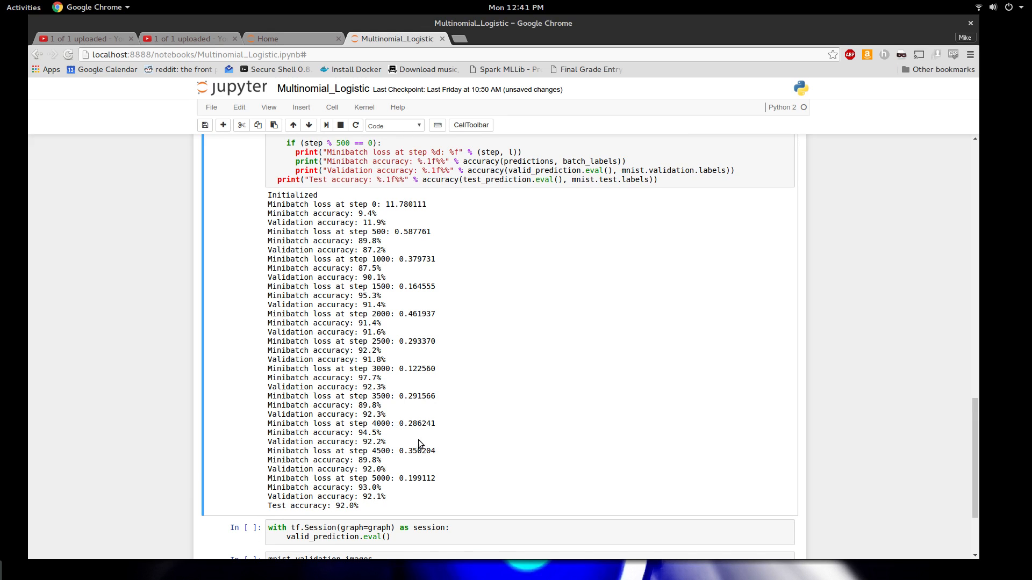
pyautogui.moveTo(408, 482)
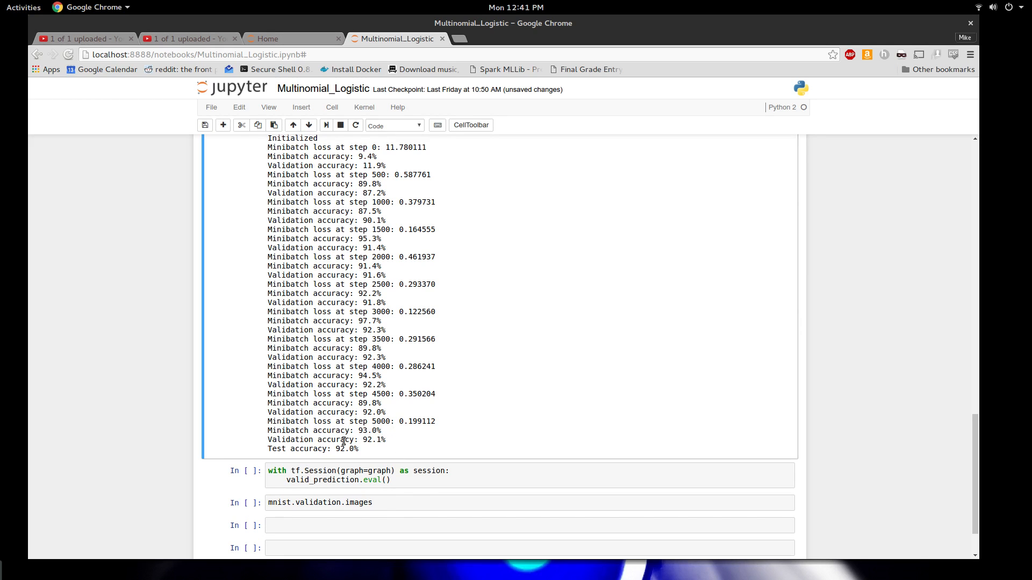
pyautogui.moveTo(328, 439); pyautogui.dragTo(386, 440)
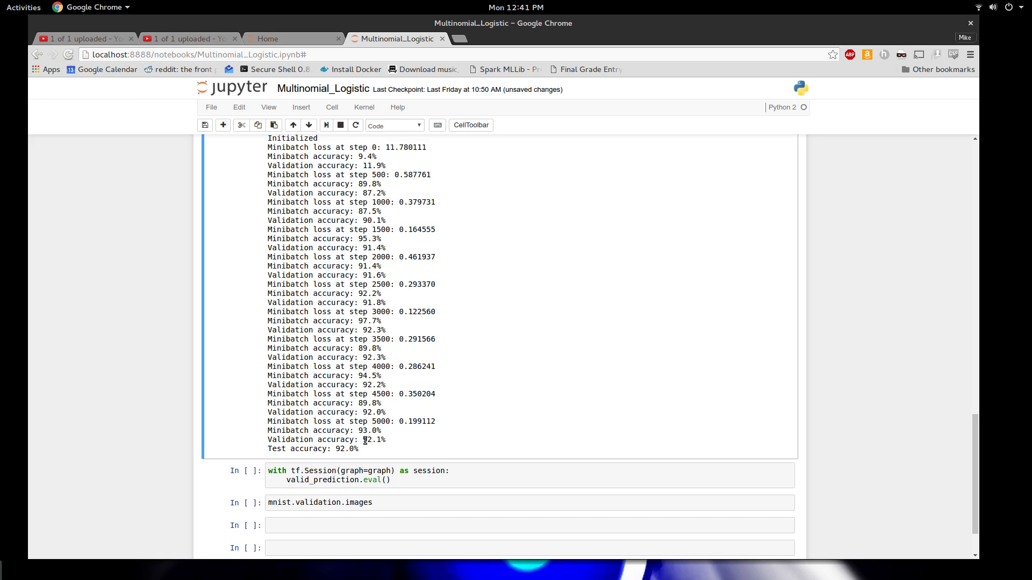
pyautogui.doubleClick(347, 449)
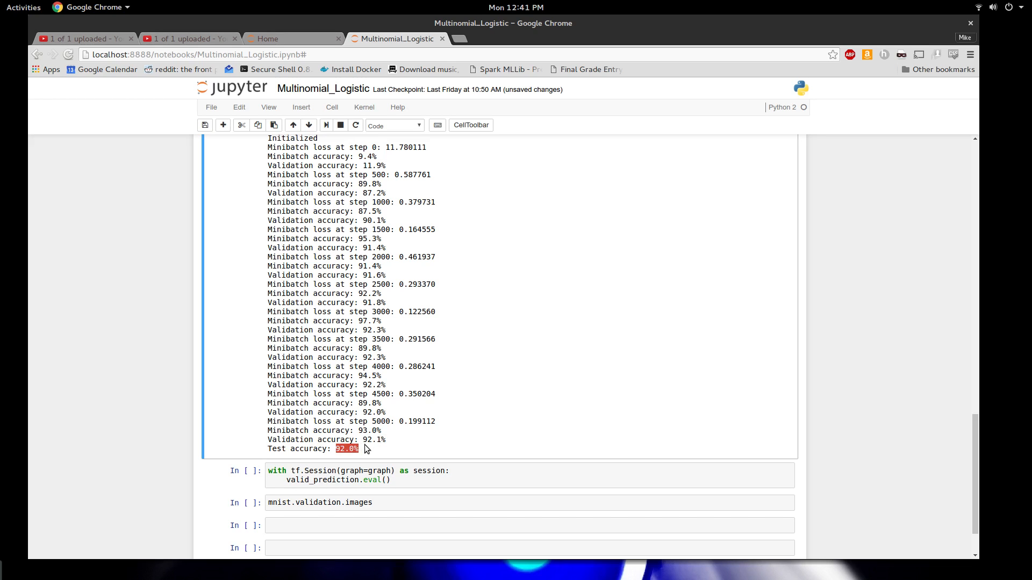